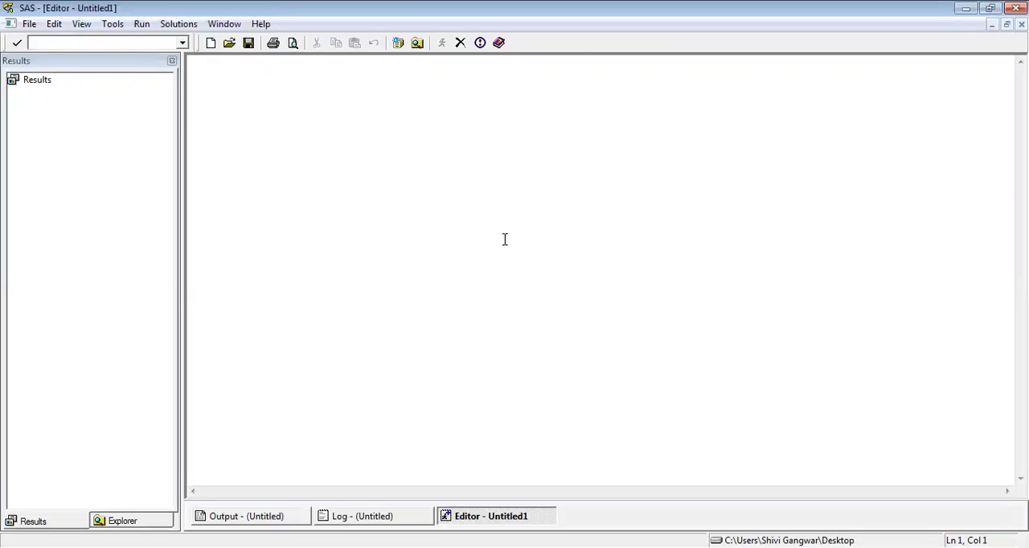
Step: Show the SAS Environment contents (Libraries, File Shortcuts, Favorite Folders, Computer) in the Explorer and list the file operations
click(207, 61)
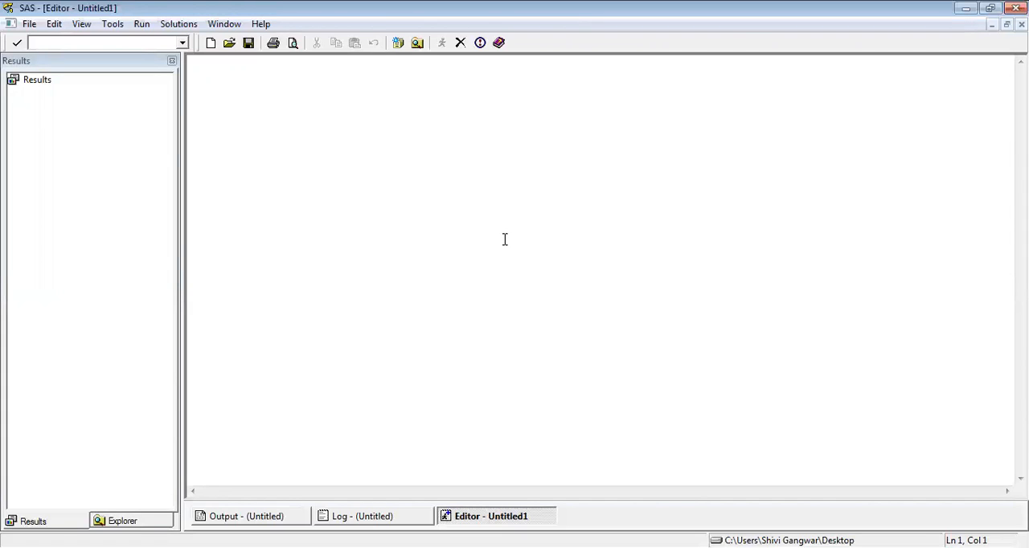
mouse_move(376, 225)
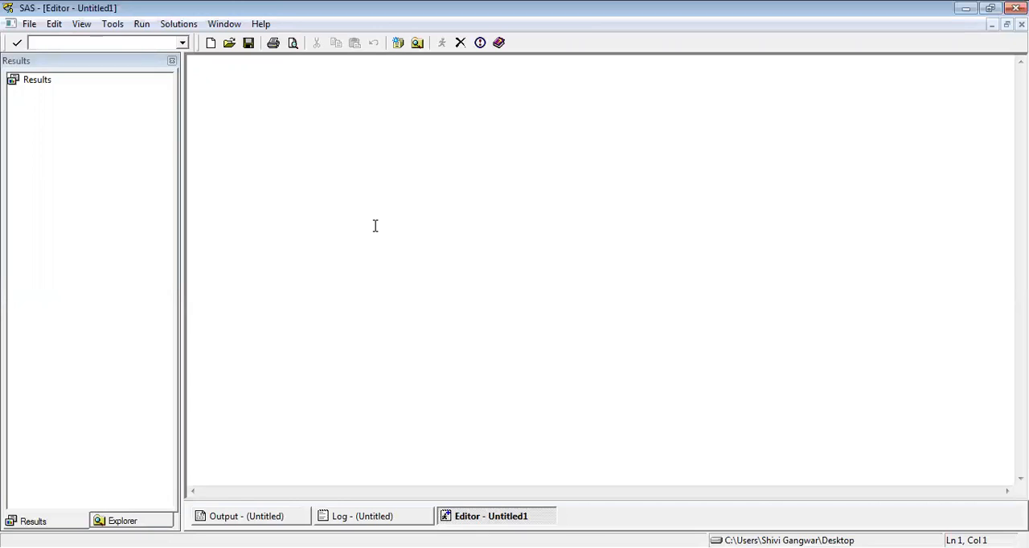
click(207, 61)
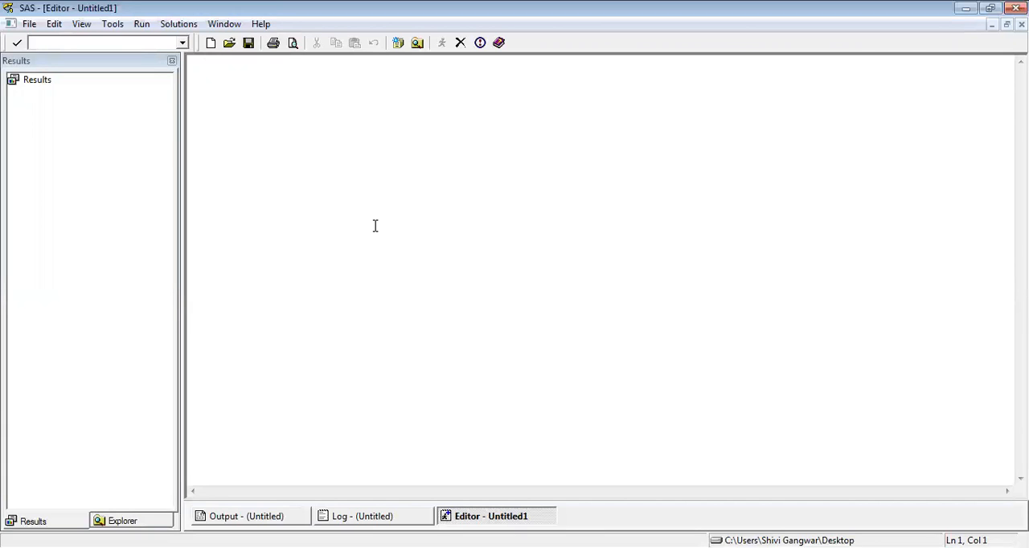
click(208, 61)
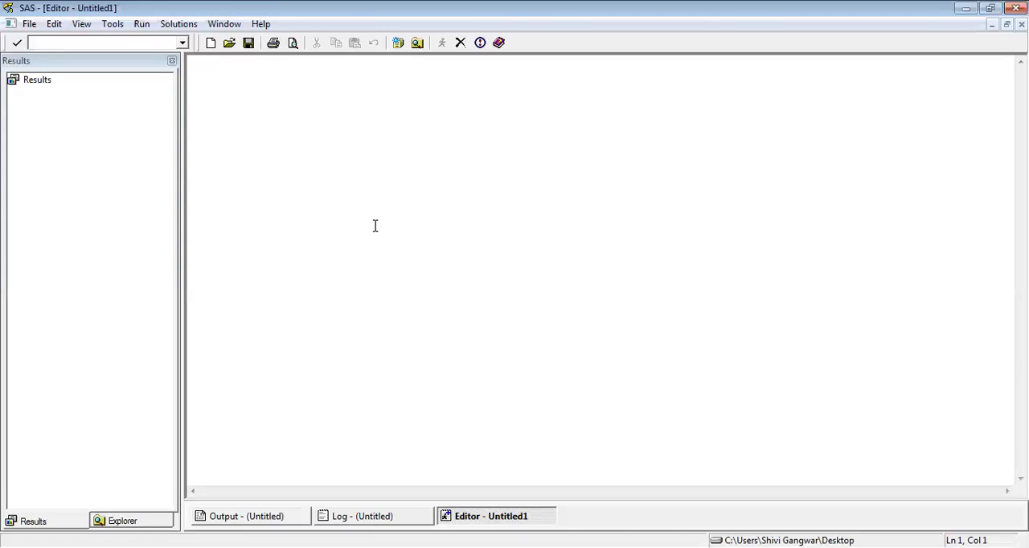
mouse_move(113, 137)
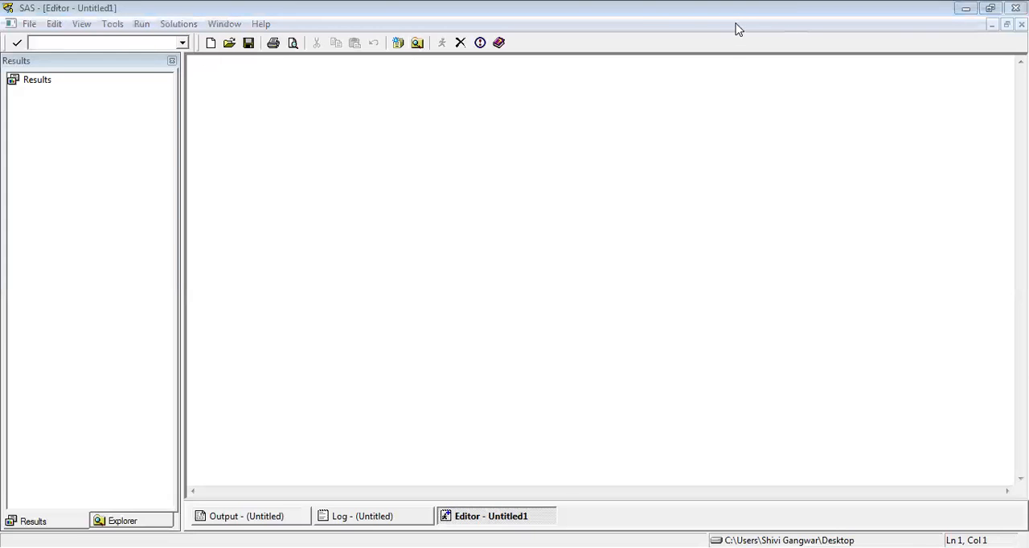
mouse_move(431, 132)
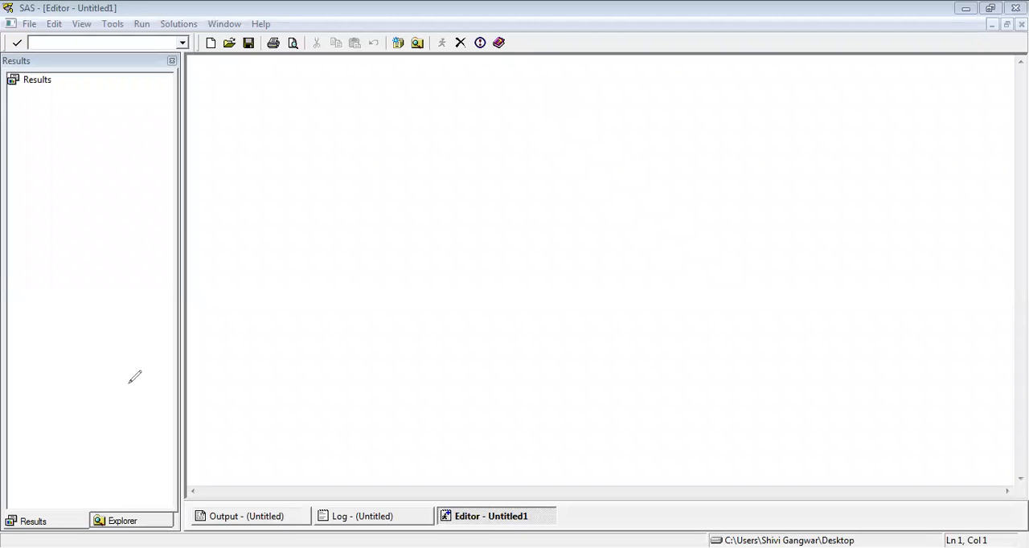
mouse_move(688, 97)
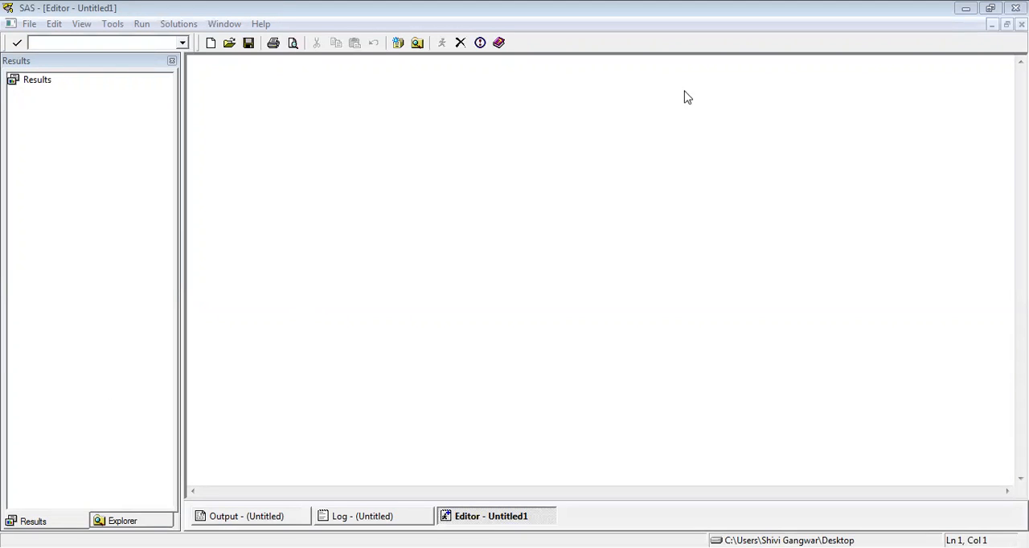
mouse_move(480, 91)
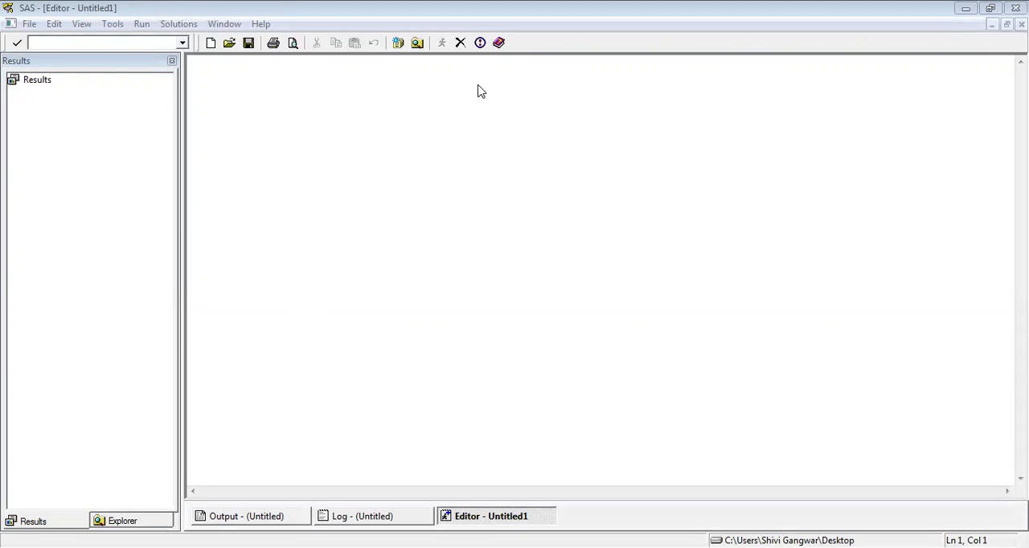
mouse_move(424, 185)
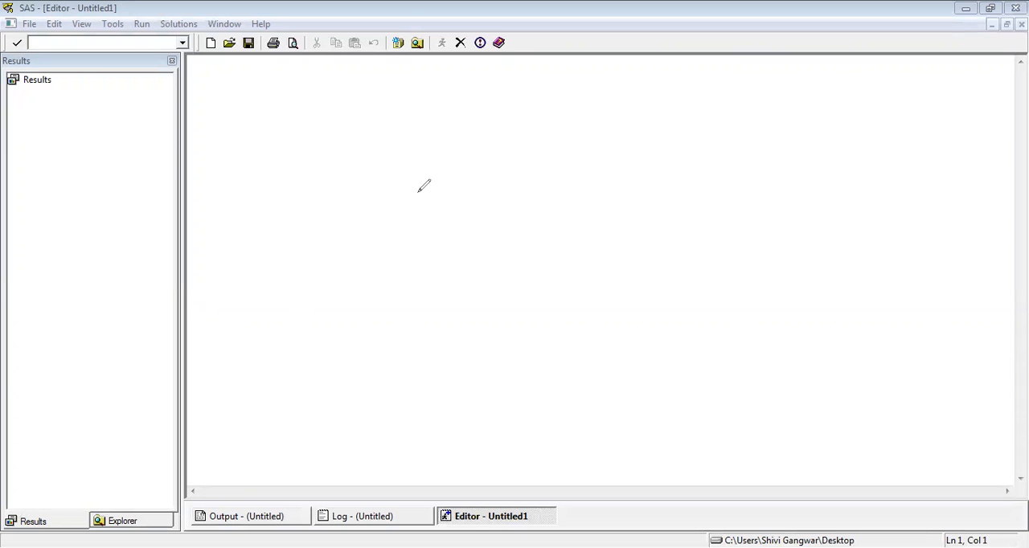
mouse_move(463, 111)
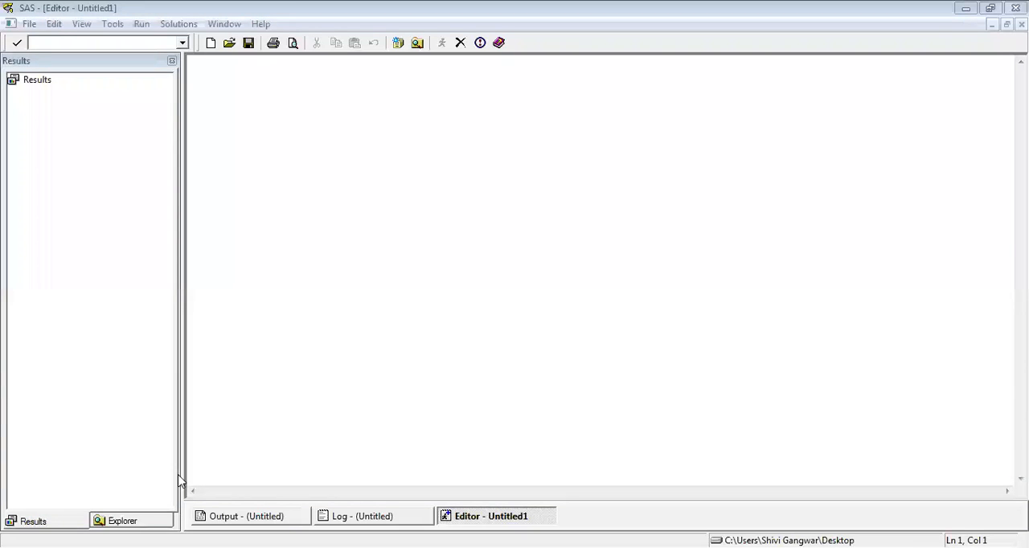
click(123, 520)
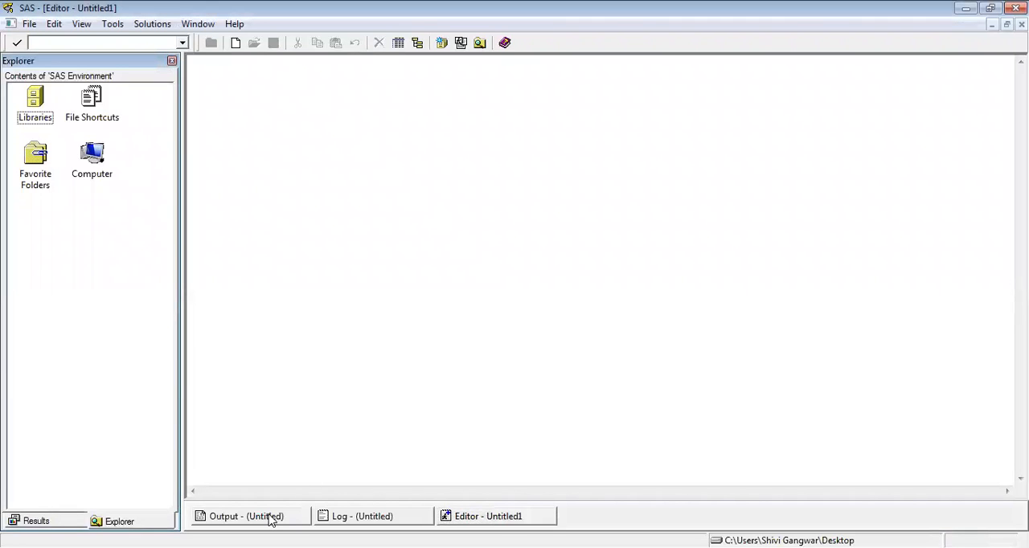
mouse_move(437, 518)
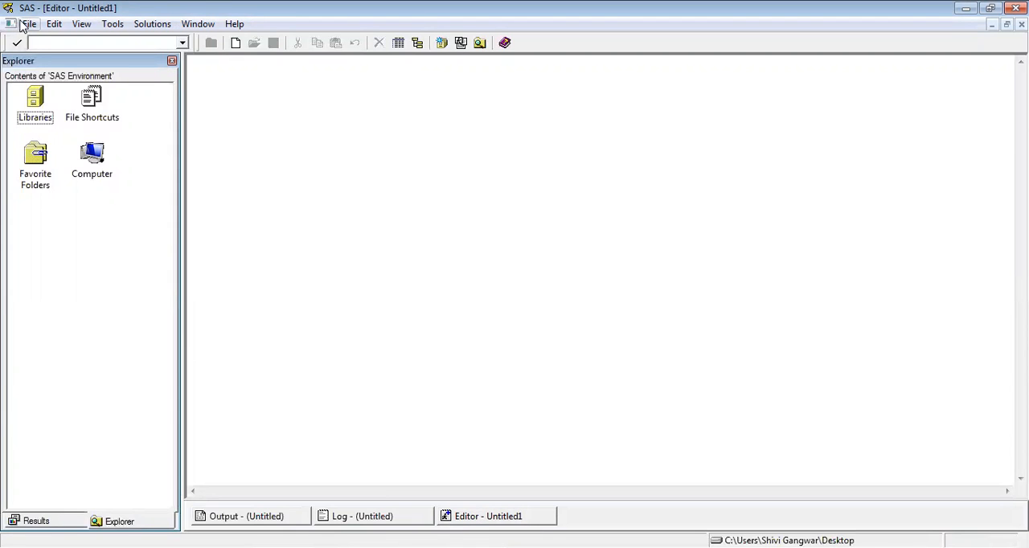
click(29, 22)
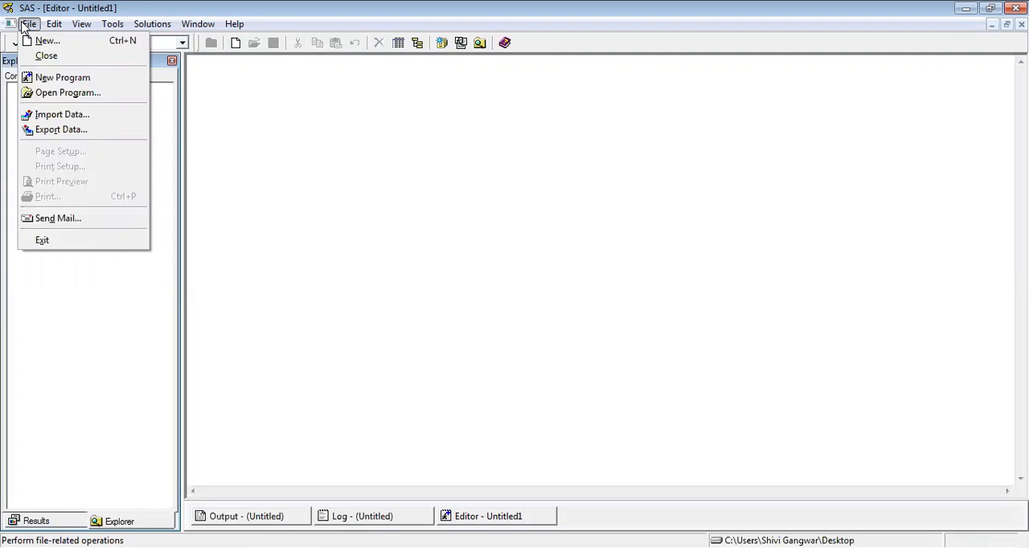
mouse_move(68, 91)
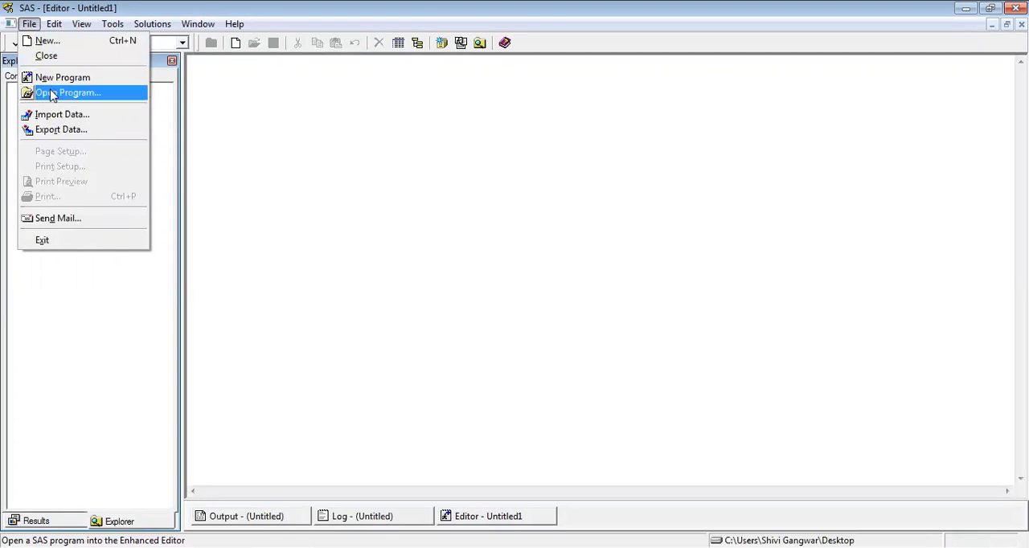
mouse_move(61, 114)
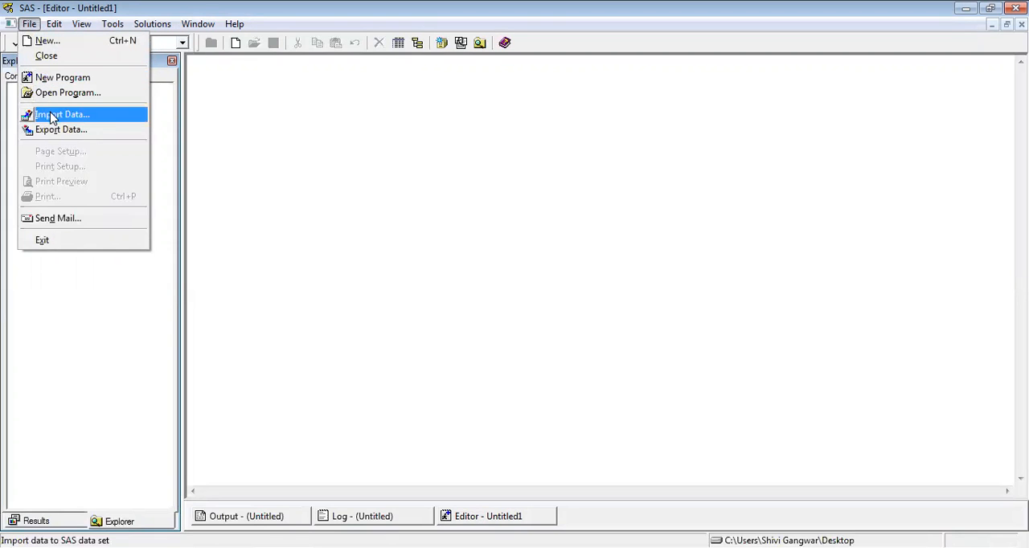
mouse_move(57, 119)
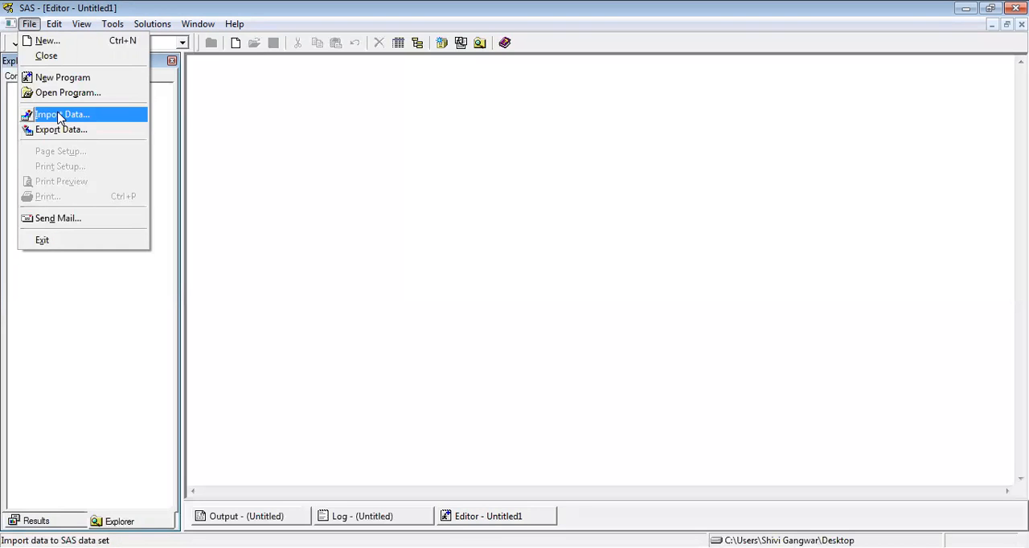
click(55, 23)
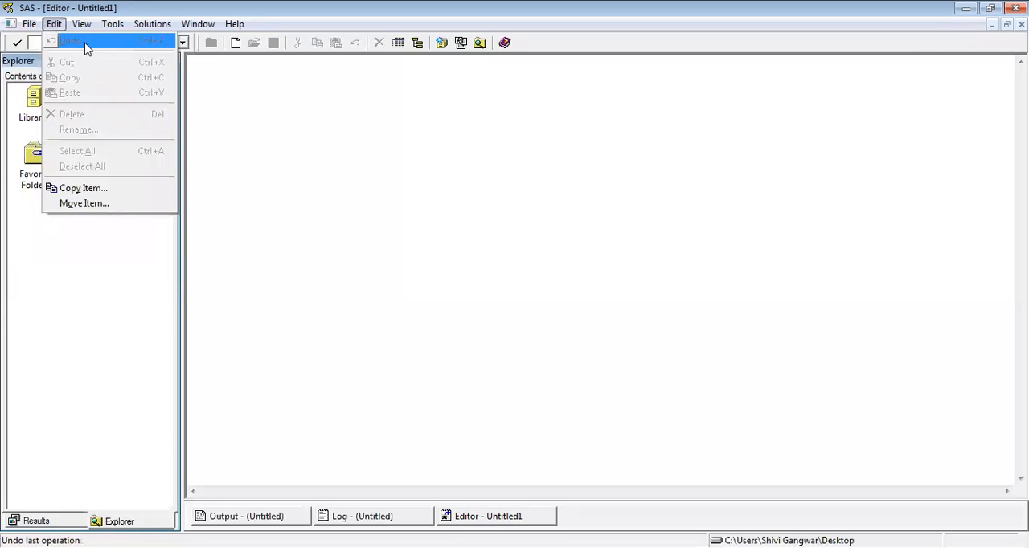
mouse_move(90, 114)
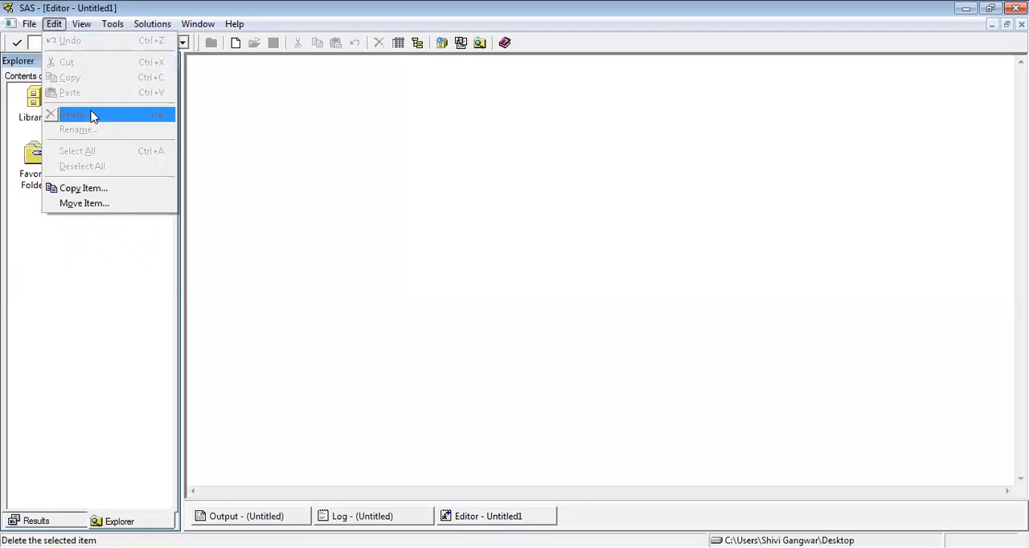
mouse_move(105, 103)
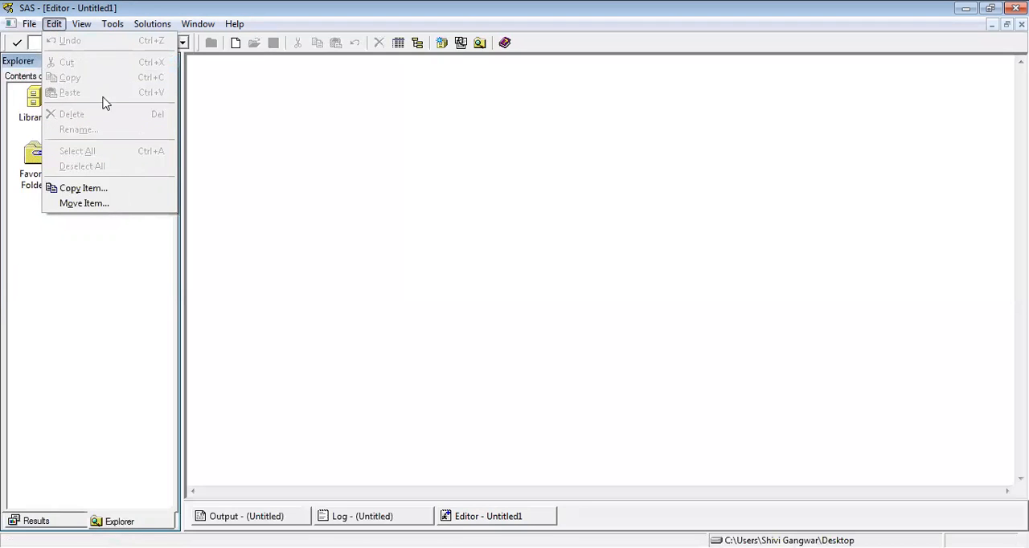
mouse_move(257, 87)
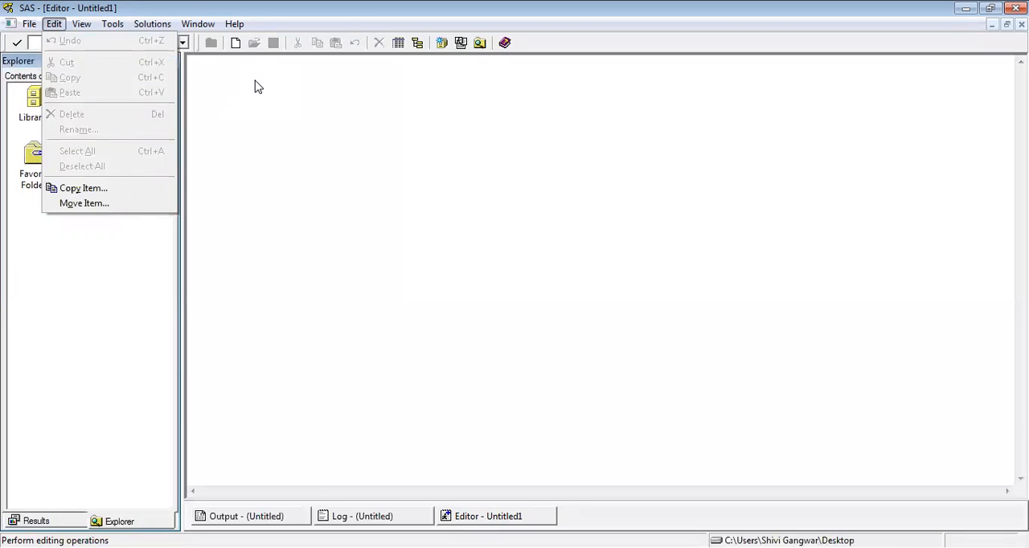
click(80, 22)
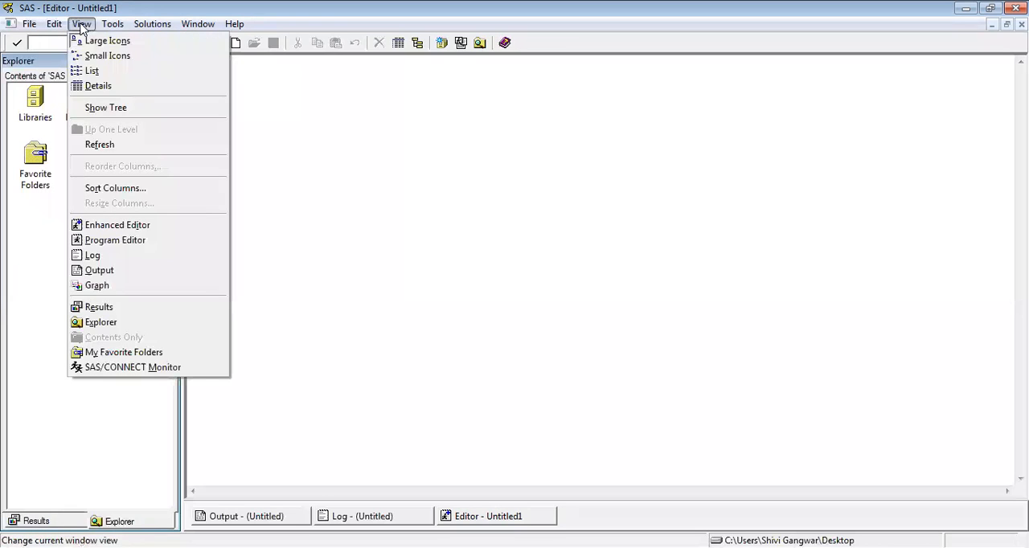
click(112, 23)
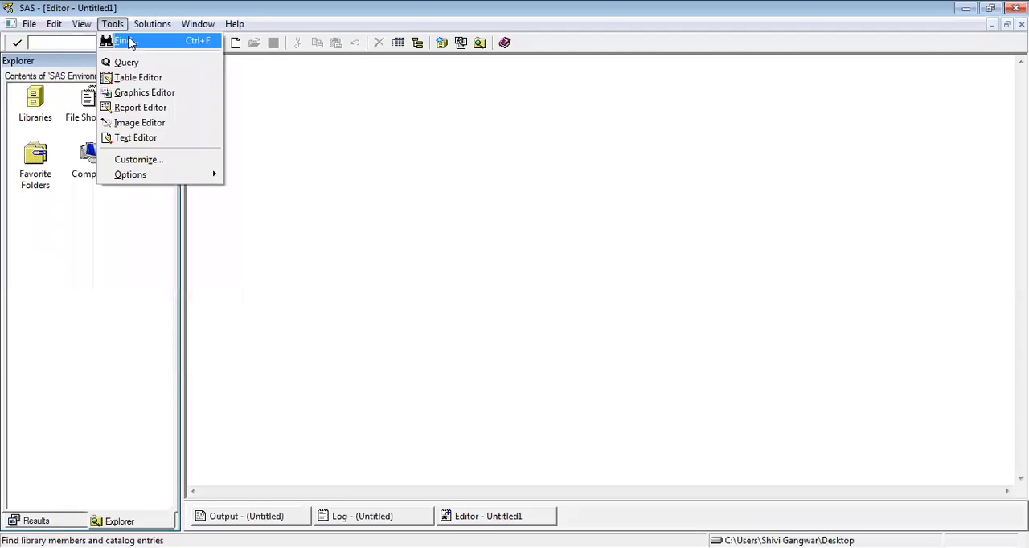
click(81, 22)
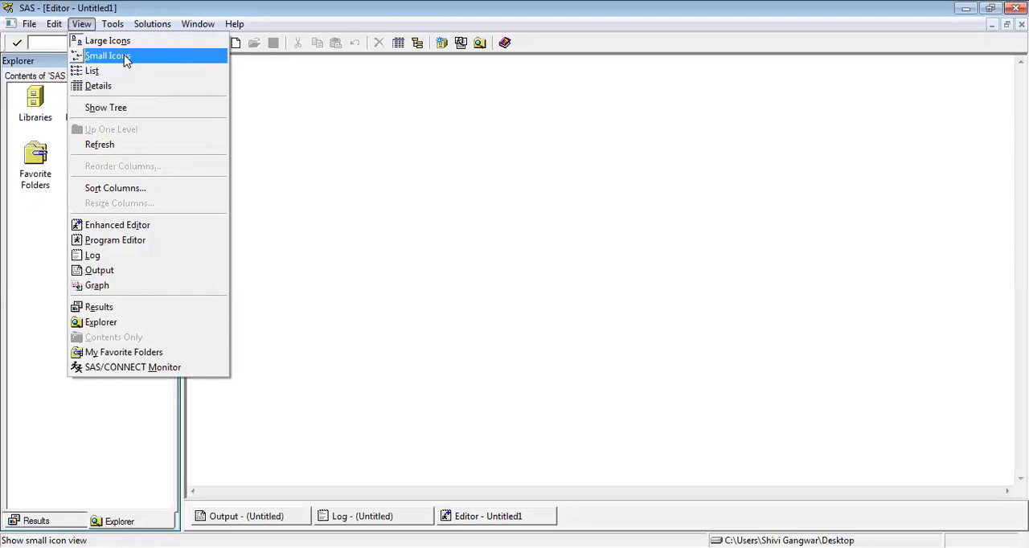
mouse_move(116, 225)
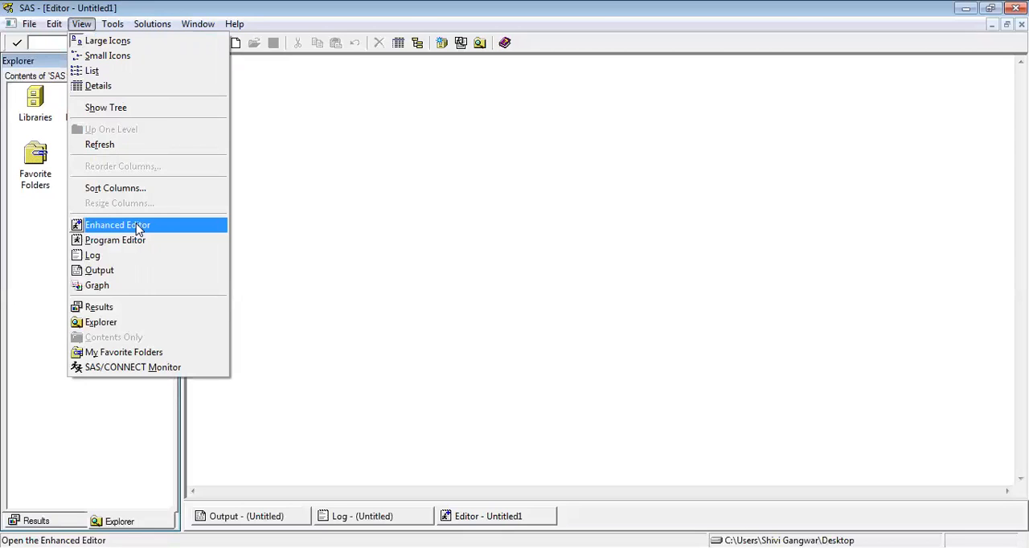
mouse_move(114, 239)
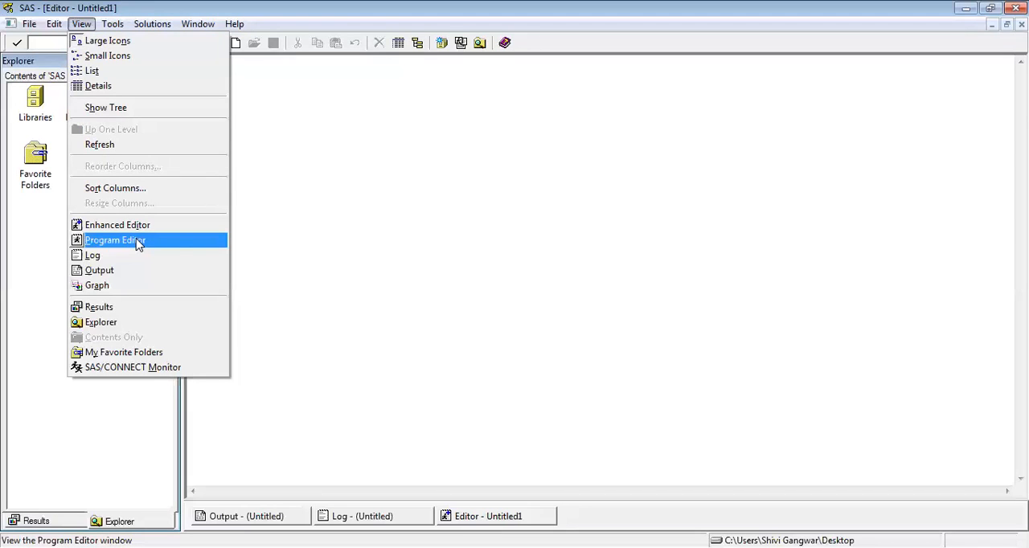
mouse_move(138, 251)
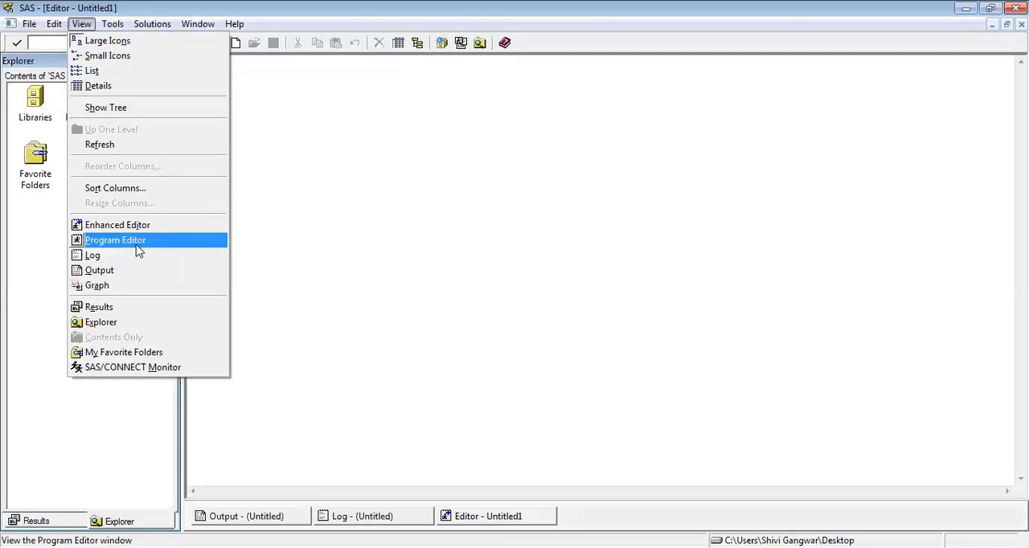
mouse_move(135, 256)
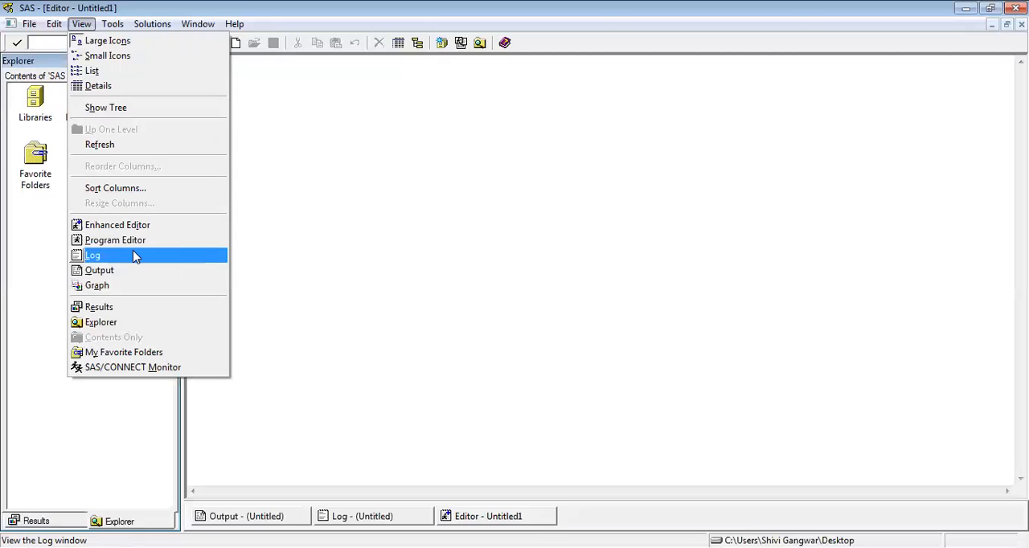
mouse_move(144, 286)
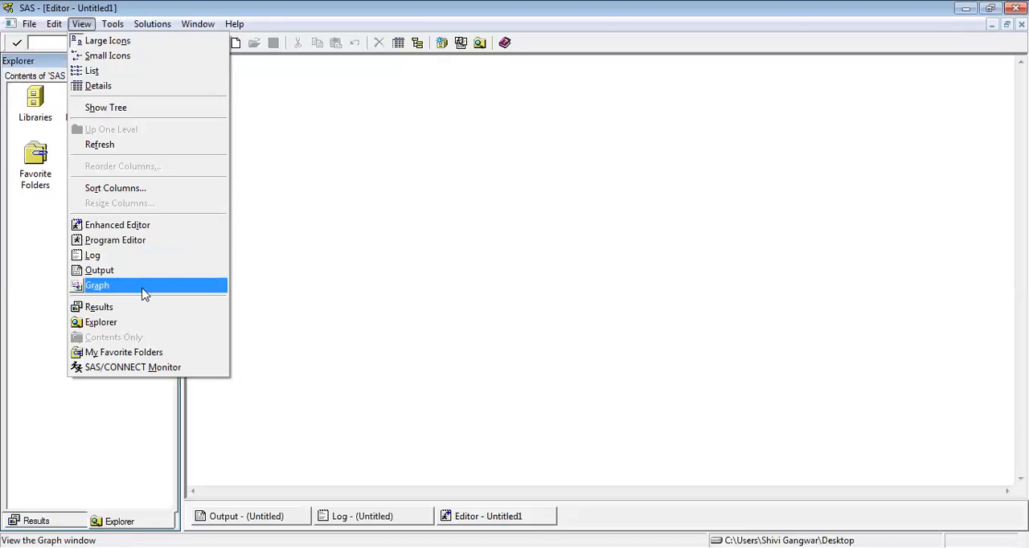
click(113, 22)
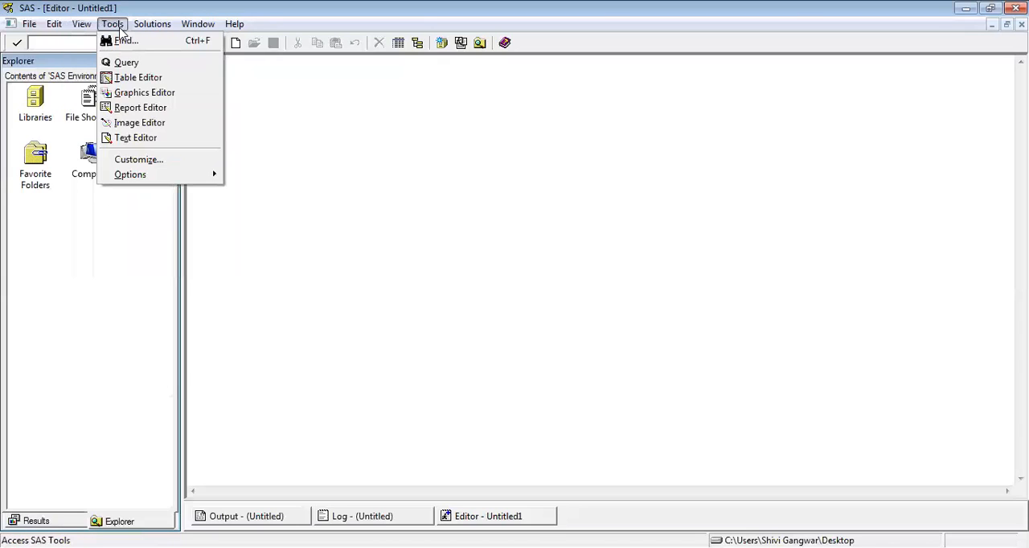
mouse_move(125, 35)
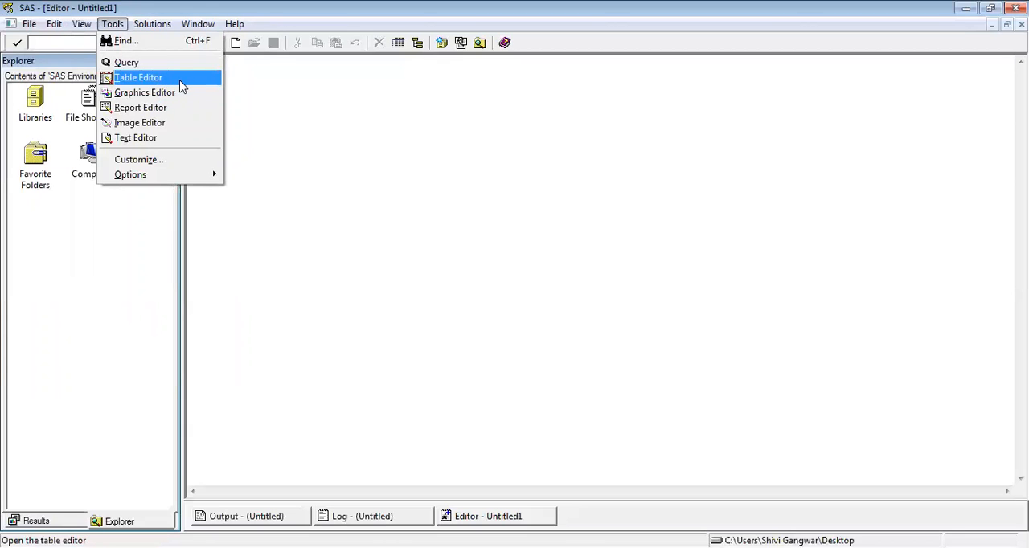
mouse_move(144, 91)
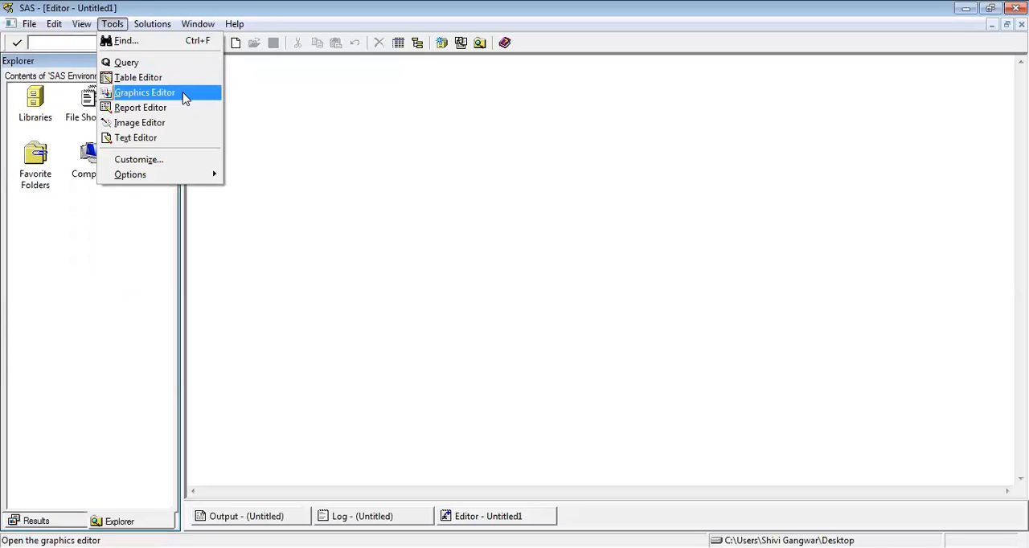
click(151, 23)
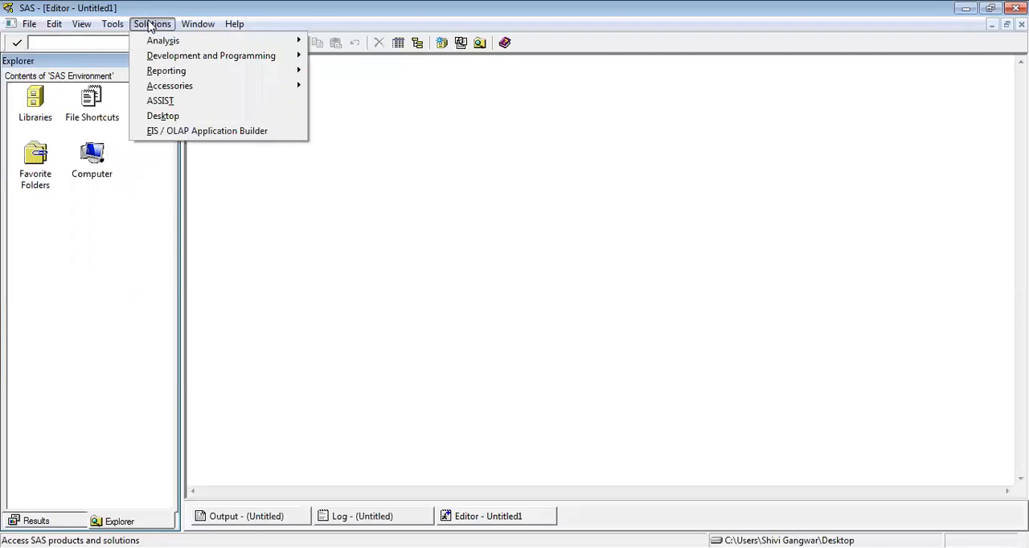
mouse_move(163, 40)
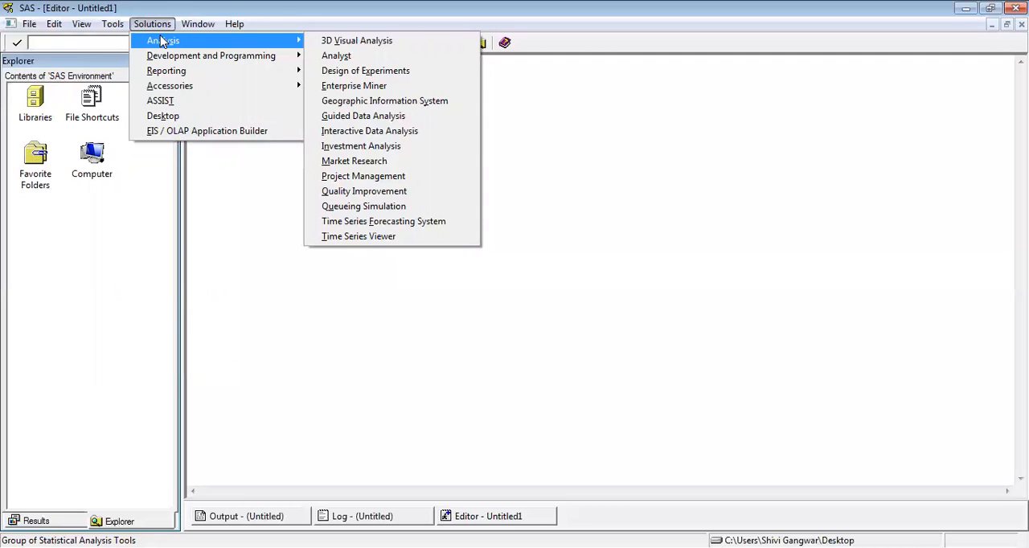
click(198, 23)
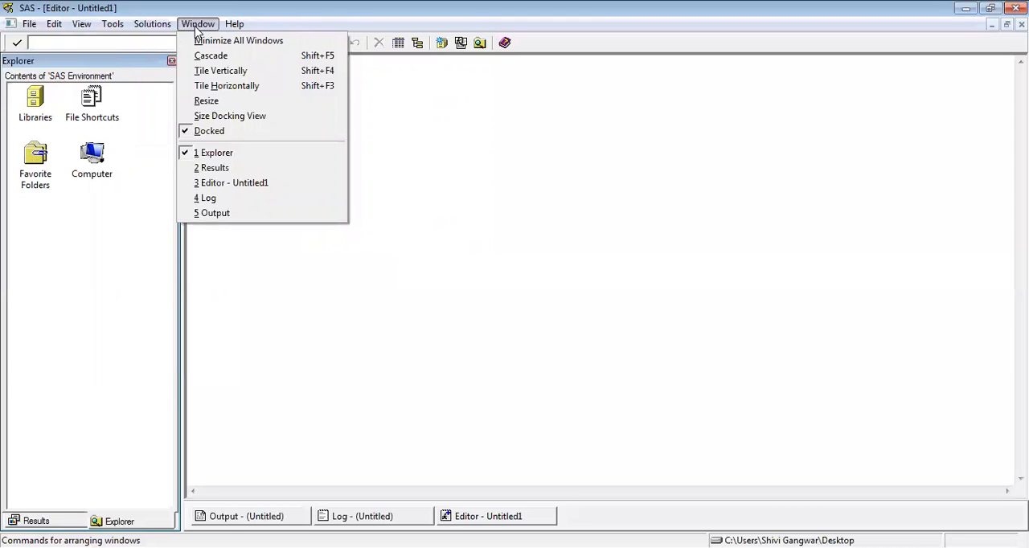
mouse_move(233, 132)
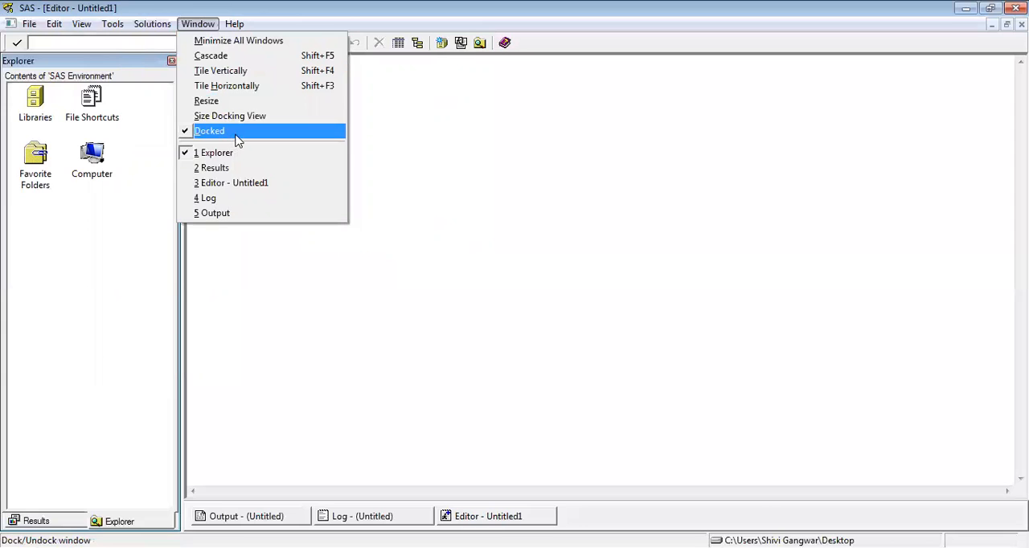
mouse_move(238, 100)
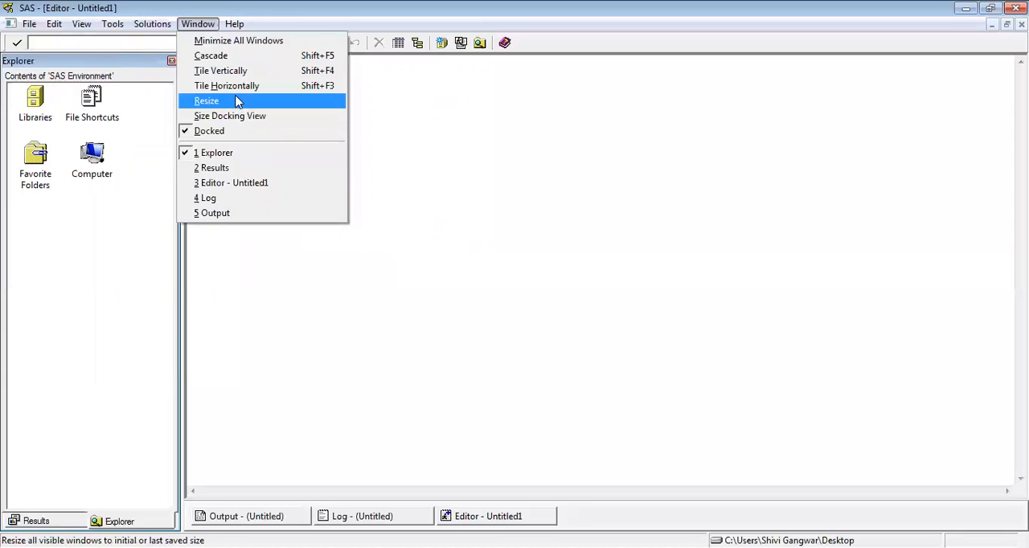
mouse_move(251, 167)
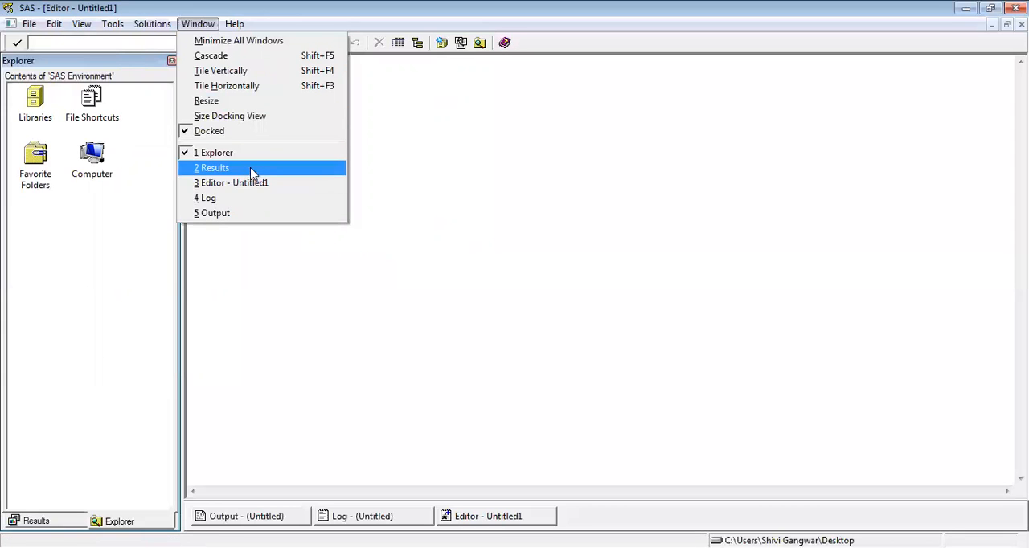
mouse_move(267, 191)
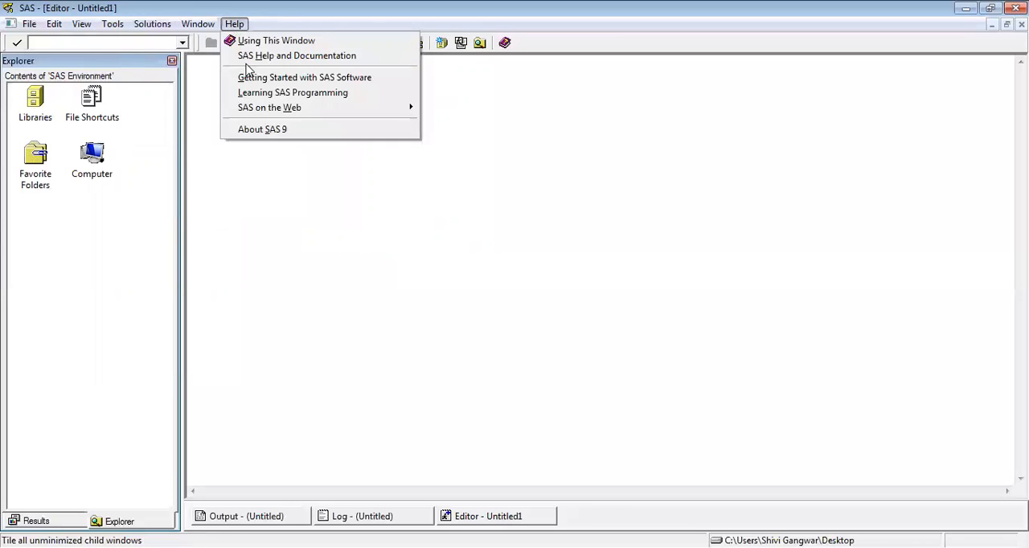
mouse_move(270, 106)
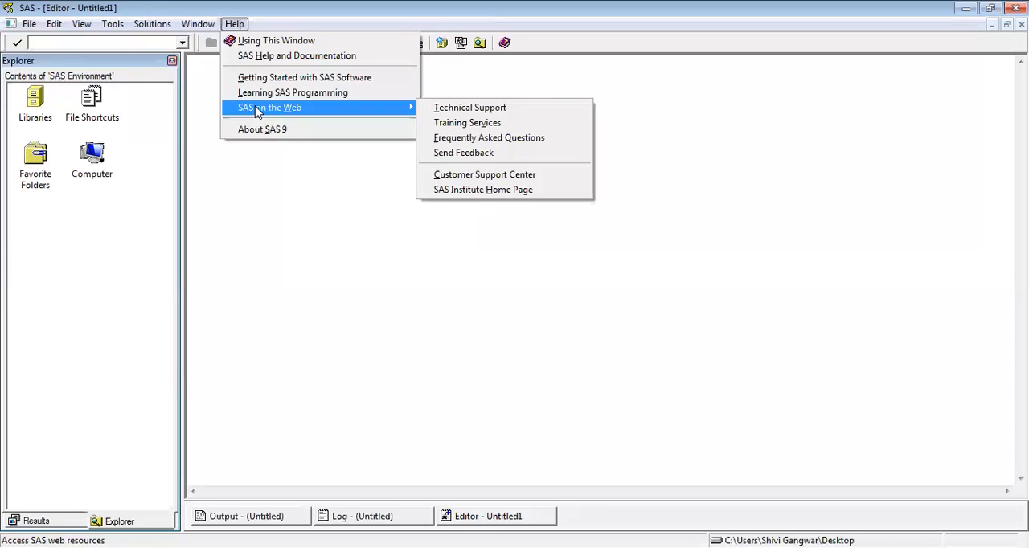
mouse_move(262, 129)
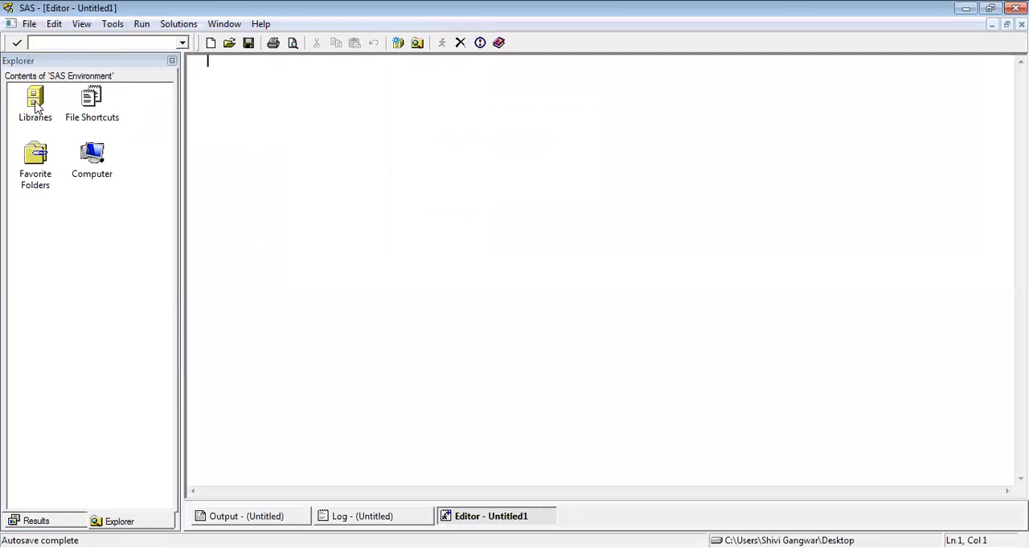
Step: Expand Libraries to reveal the active libraries Sashelp, Sasuser and Work
double_click(36, 103)
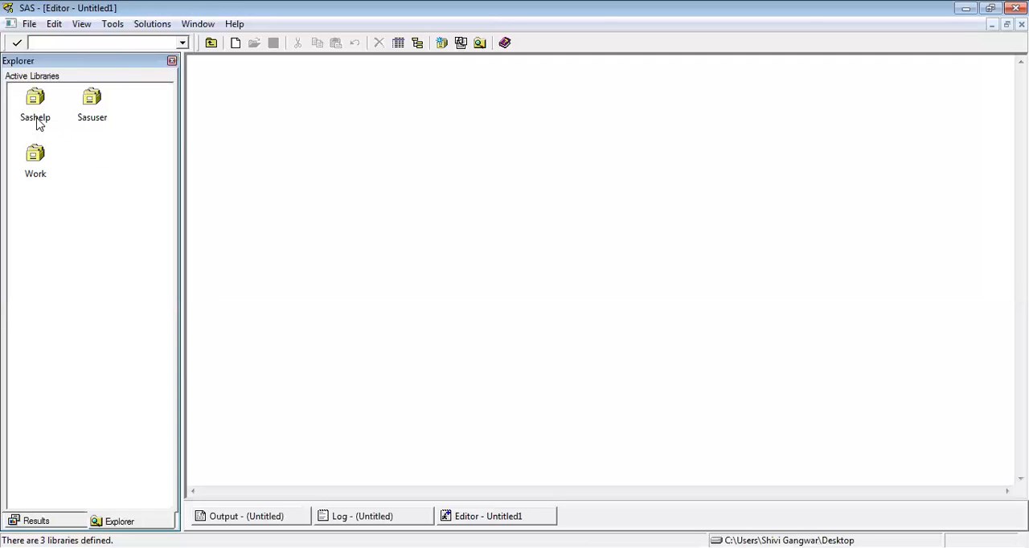
mouse_move(90, 125)
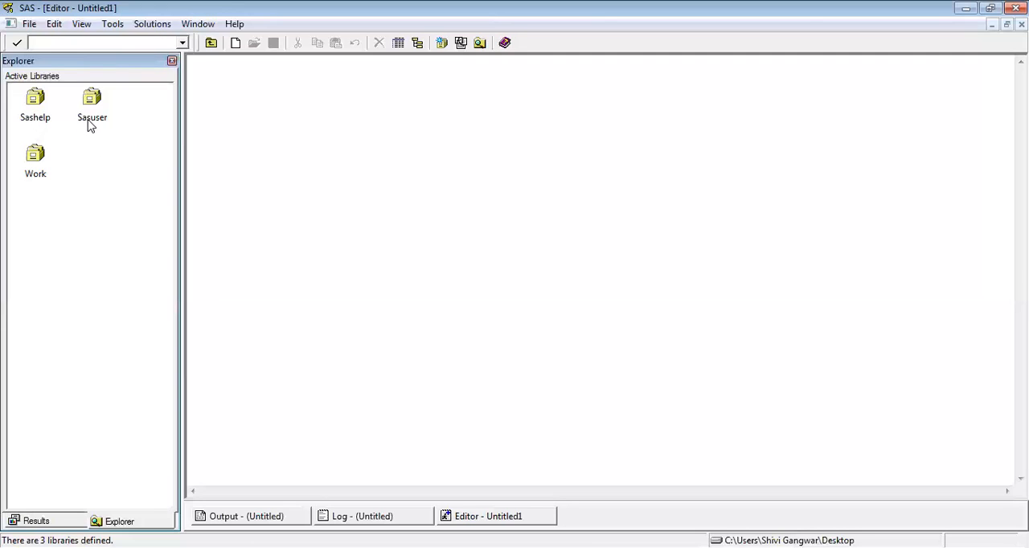
mouse_move(35, 119)
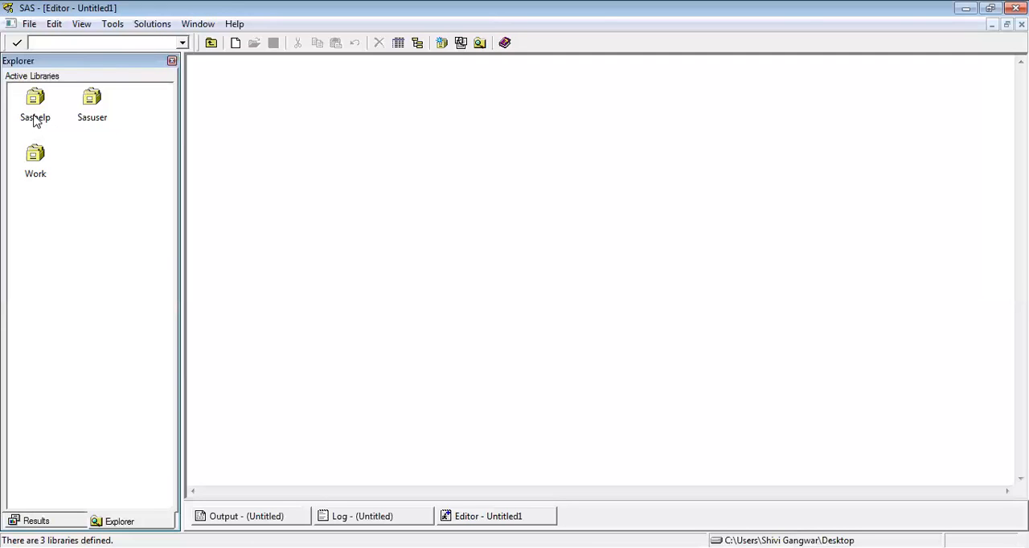
mouse_move(35, 173)
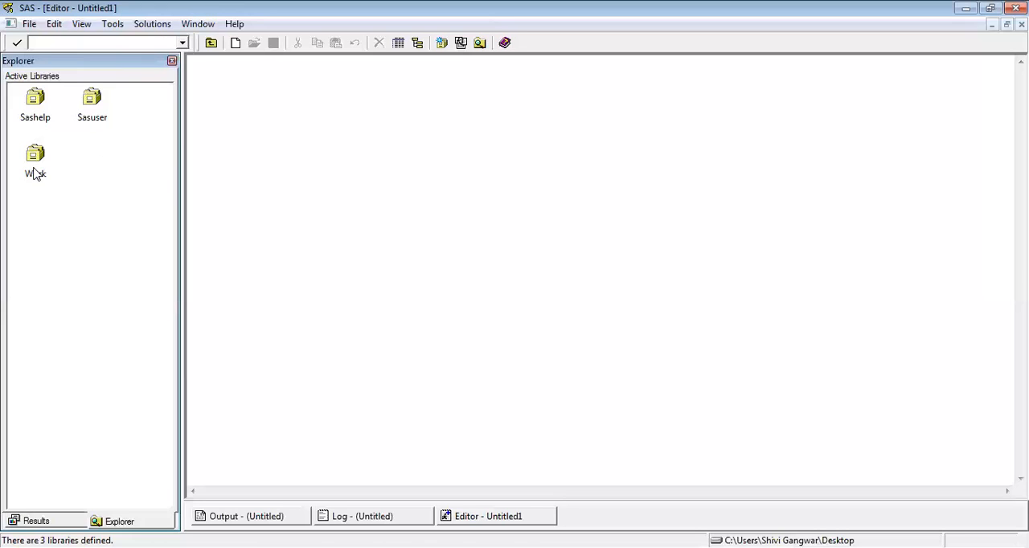
mouse_move(77, 164)
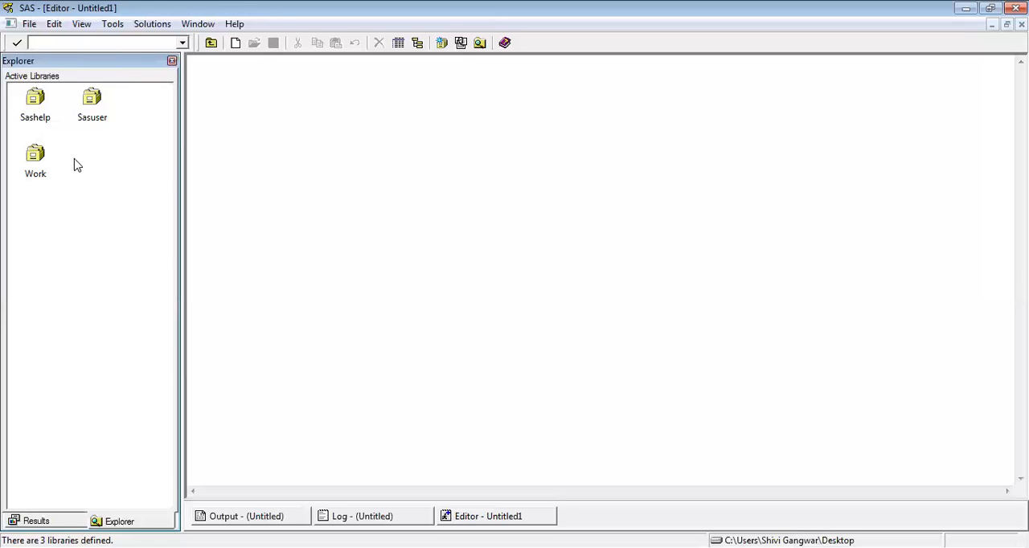
mouse_move(22, 130)
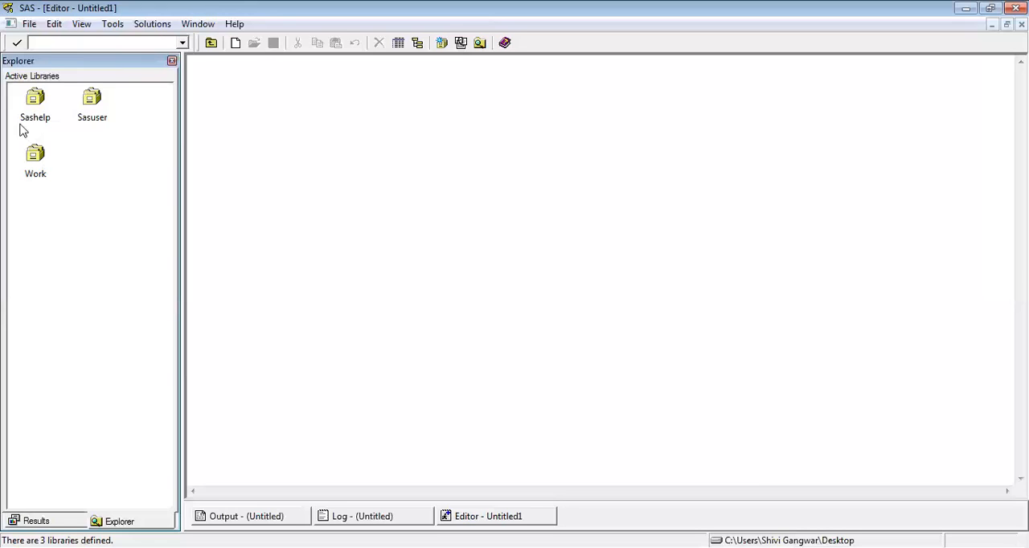
mouse_move(48, 179)
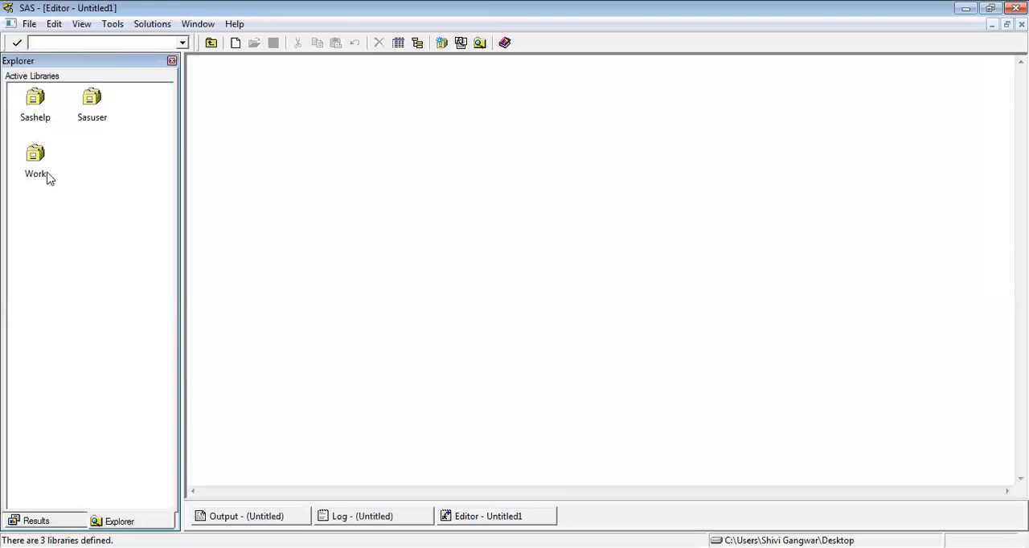
mouse_move(55, 247)
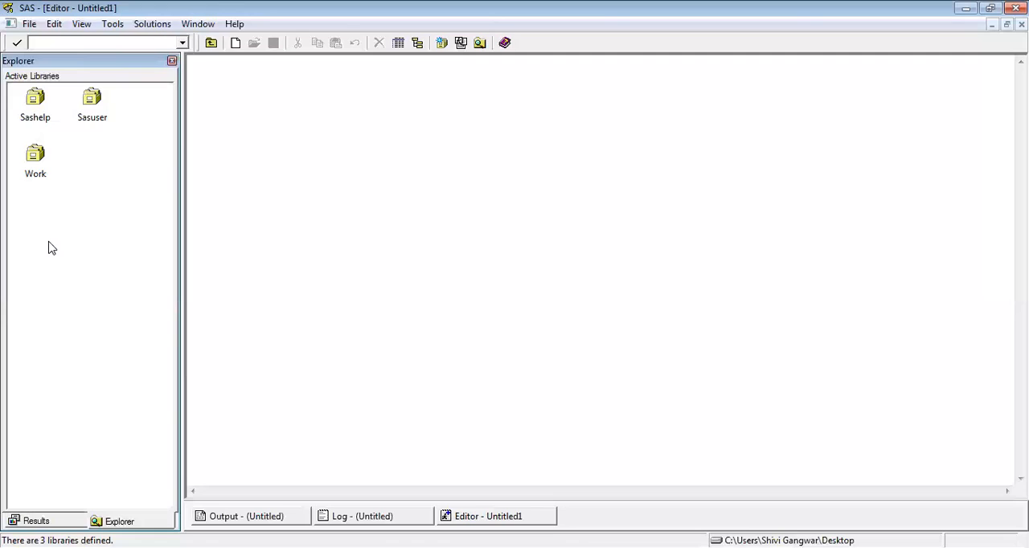
mouse_move(49, 233)
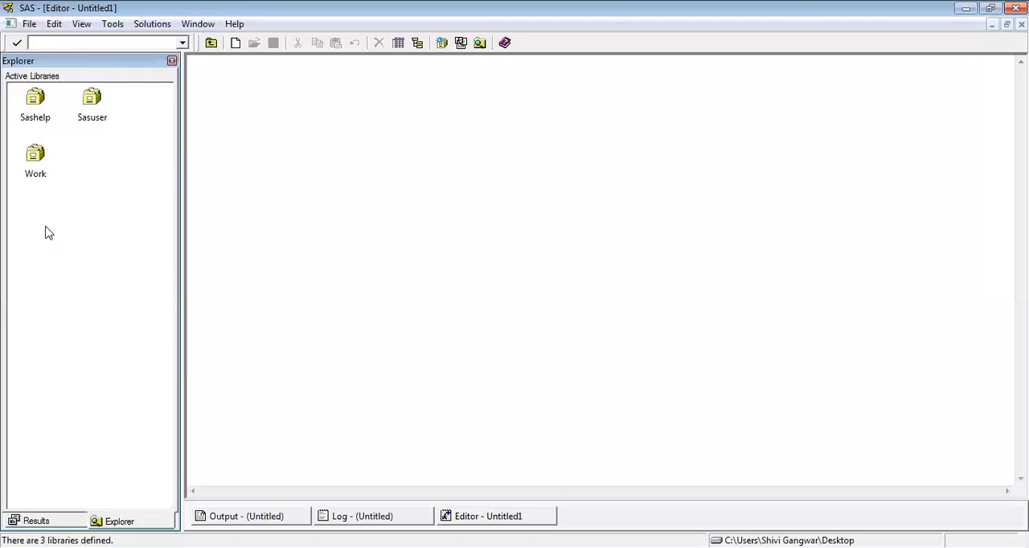
mouse_move(276, 434)
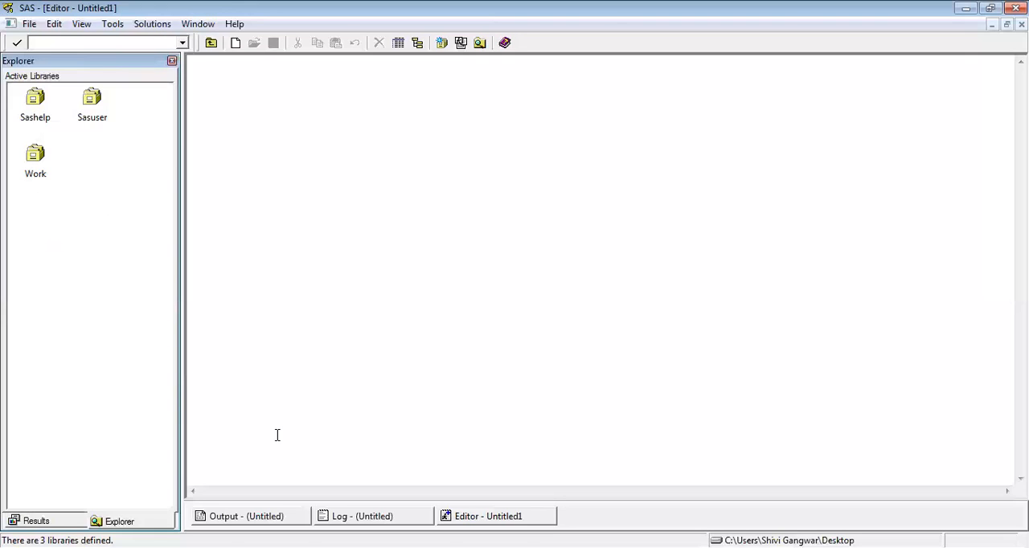
mouse_move(83, 360)
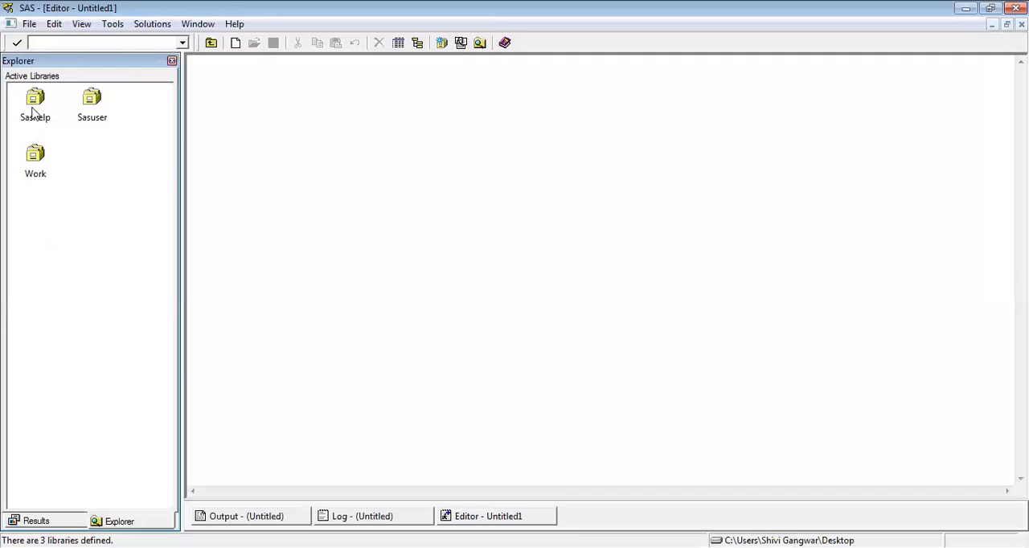
mouse_move(79, 111)
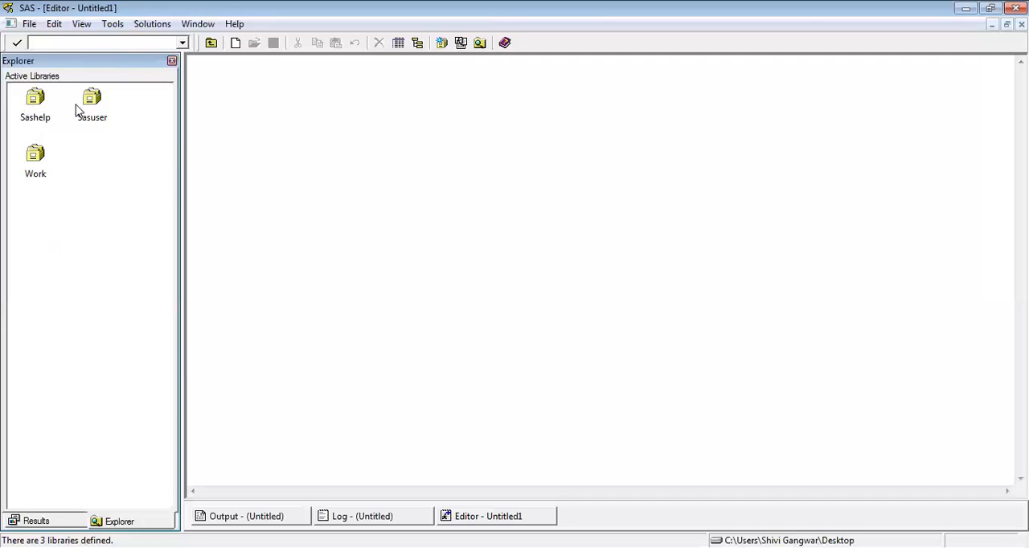
mouse_move(35, 112)
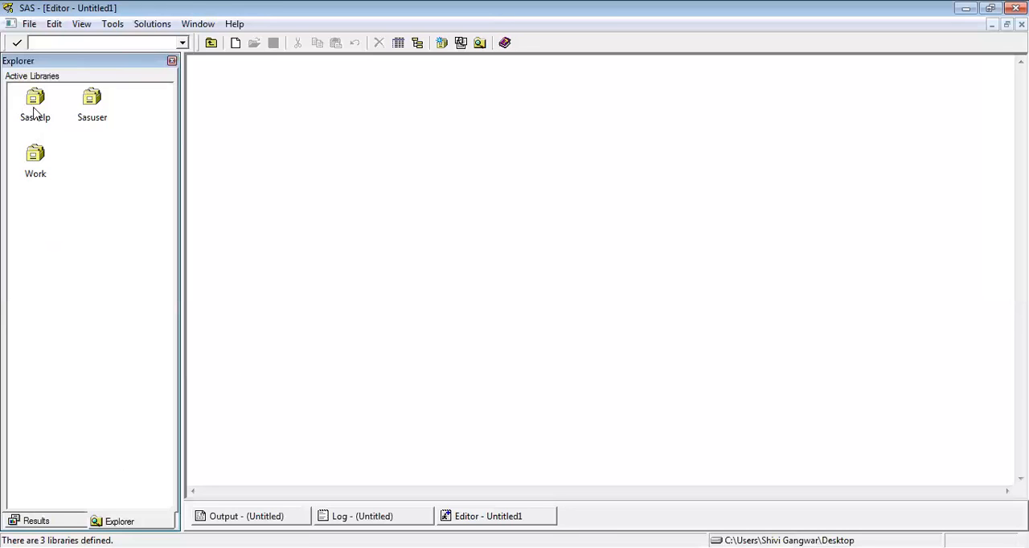
double_click(35, 99)
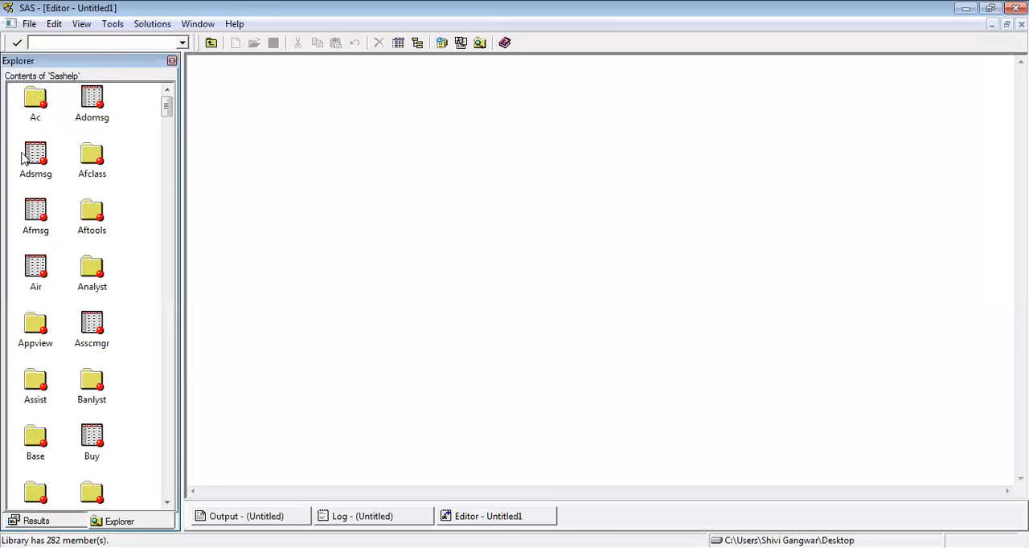
mouse_move(113, 149)
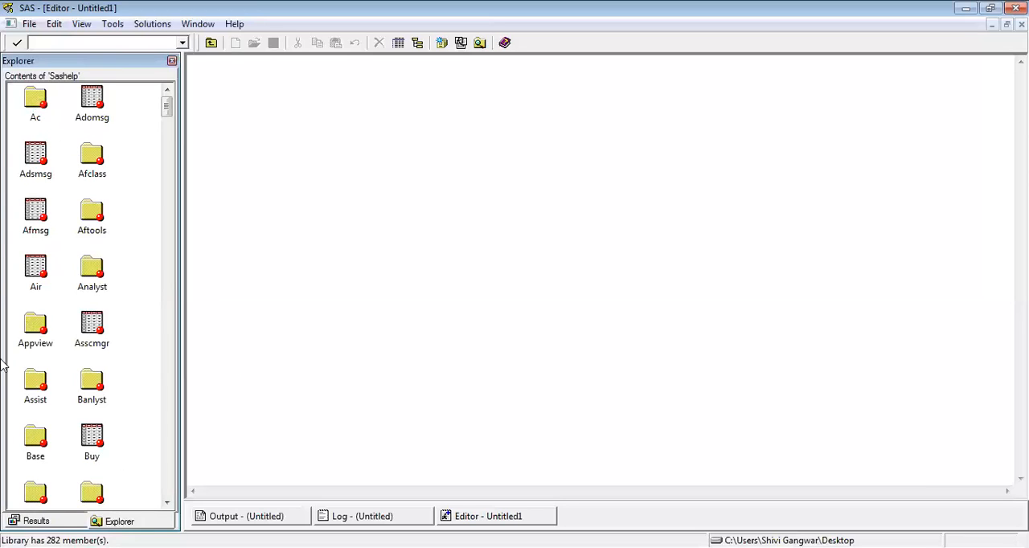
mouse_move(34, 194)
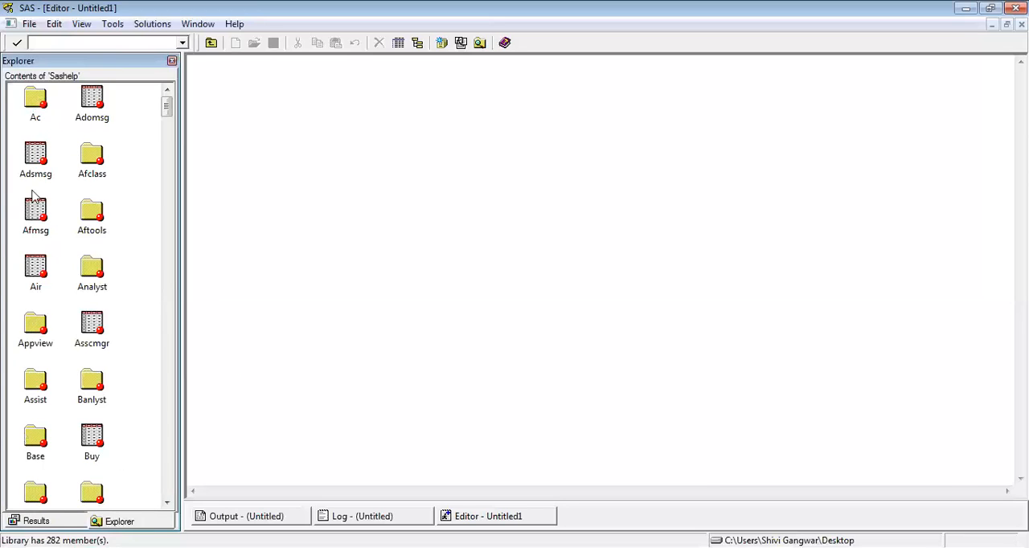
mouse_move(41, 216)
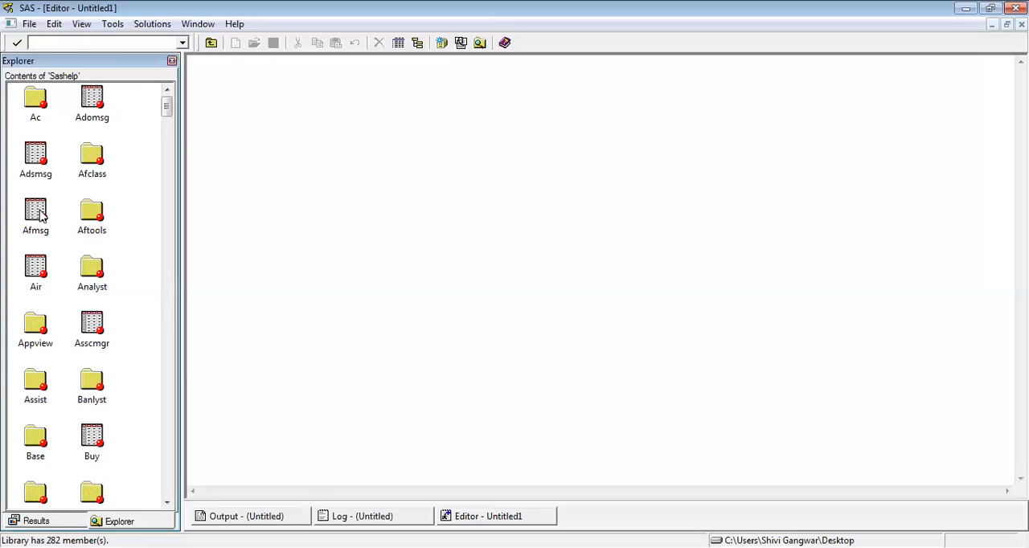
mouse_move(35, 249)
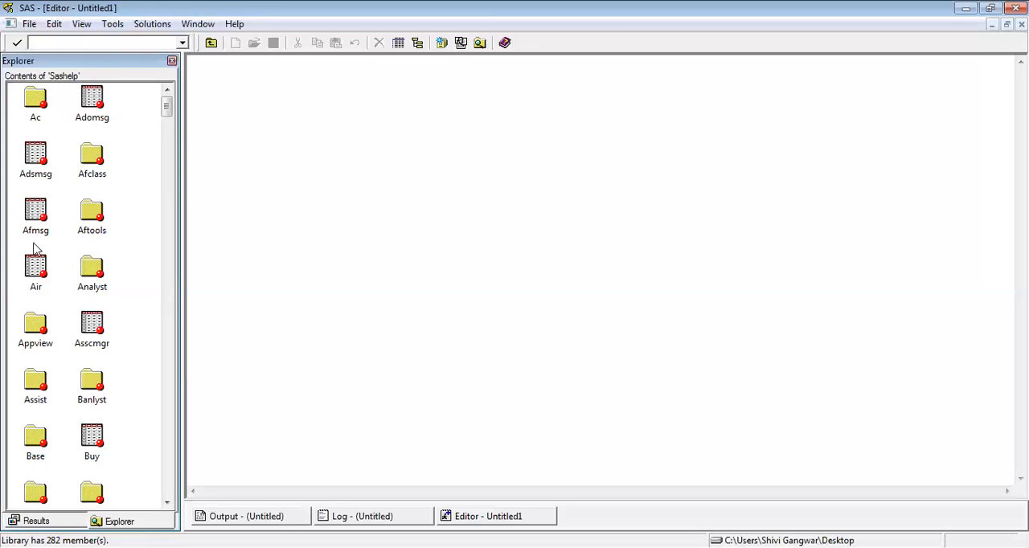
click(35, 211)
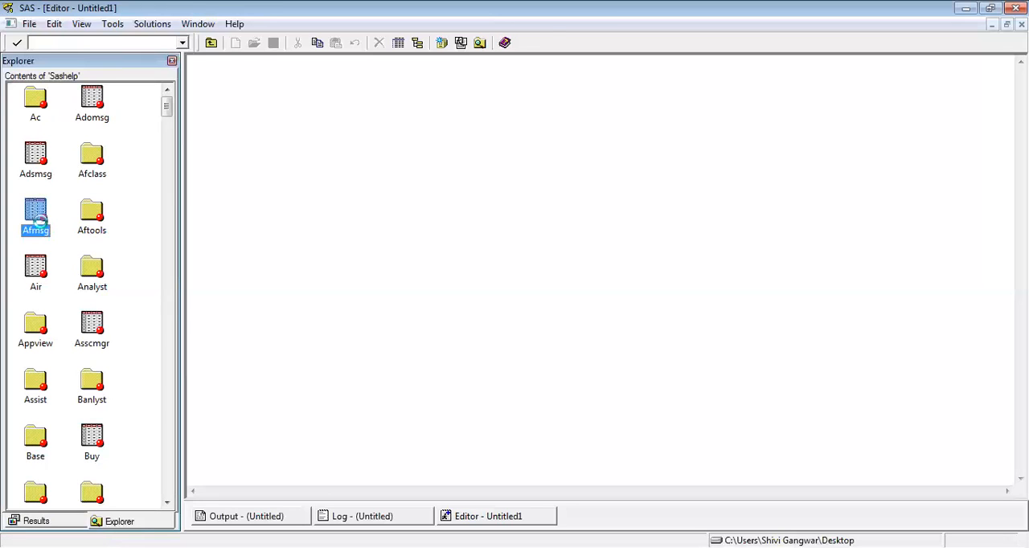
double_click(35, 213)
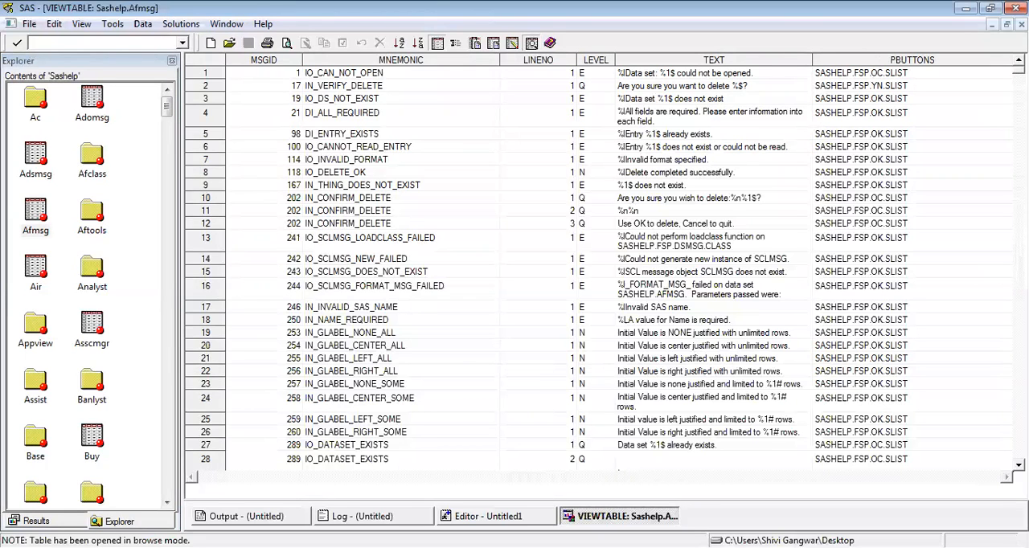
scroll(down, 3)
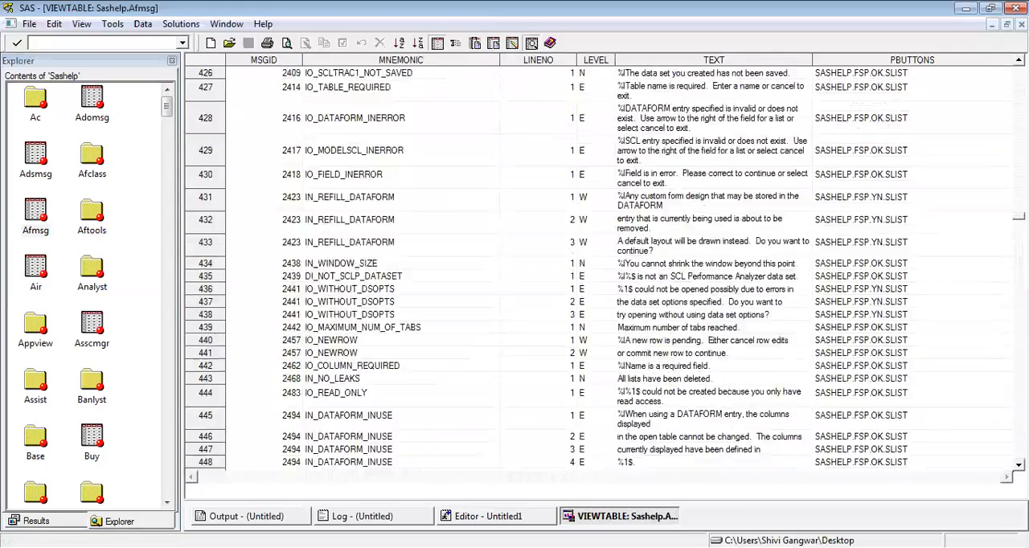
scroll(up, 3)
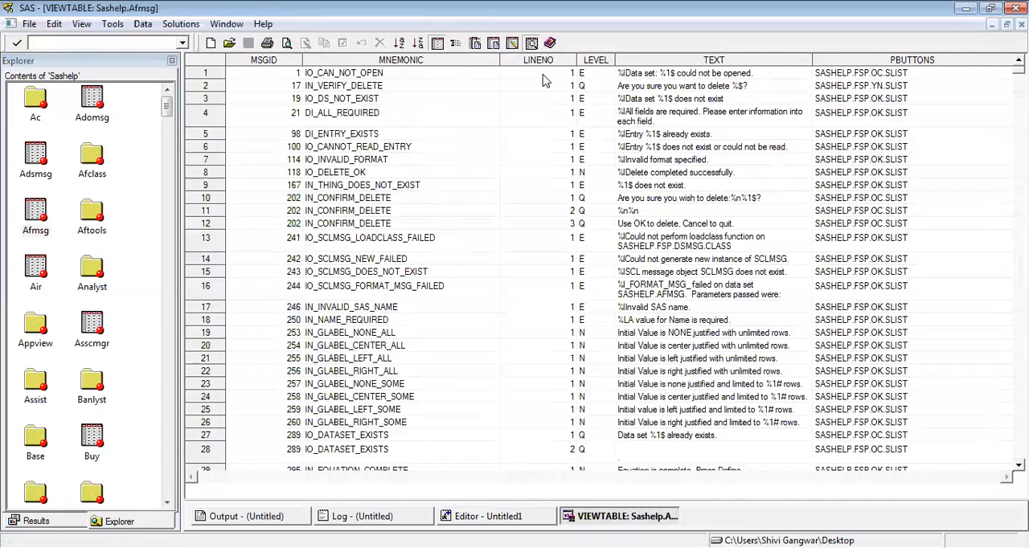
mouse_move(610, 148)
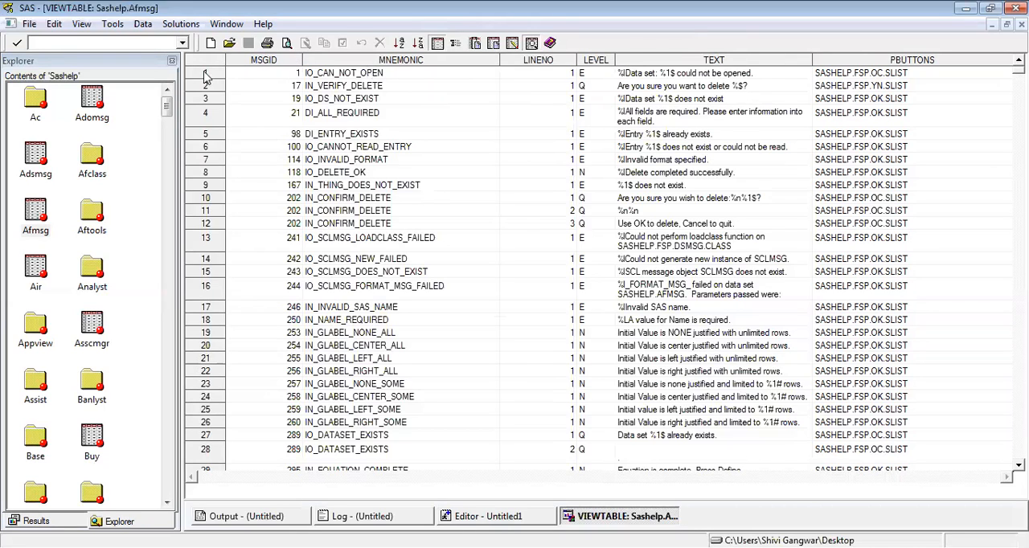
mouse_move(248, 106)
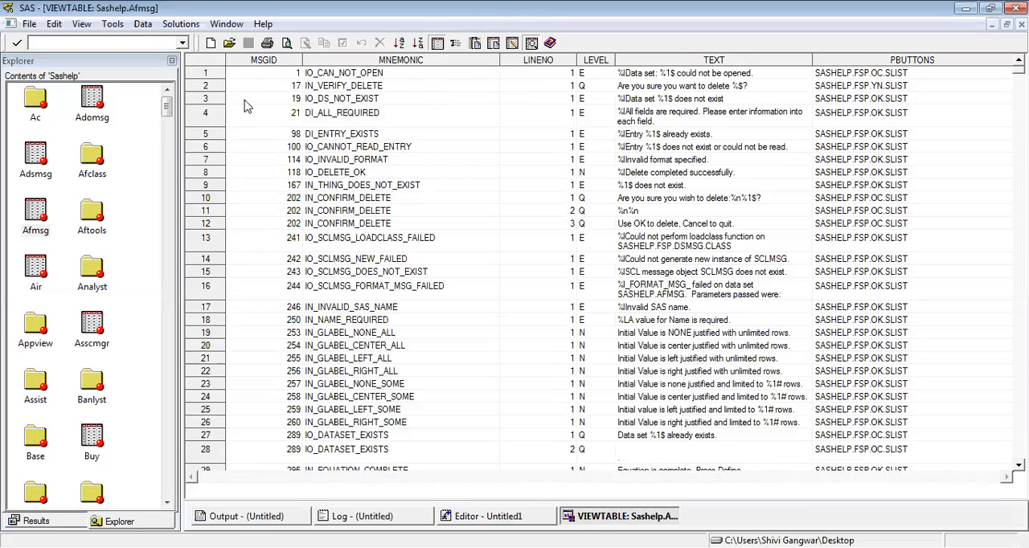
mouse_move(302, 263)
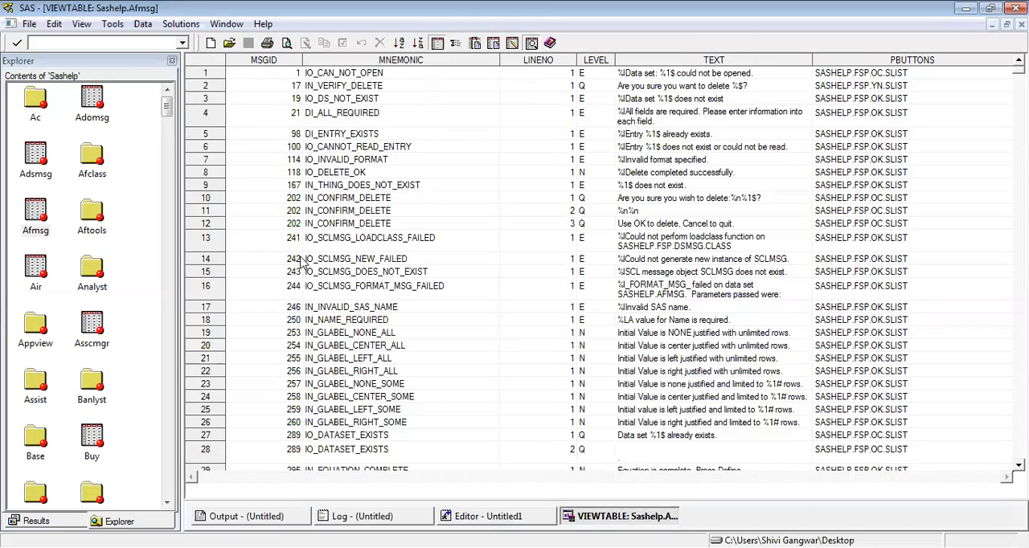
mouse_move(469, 303)
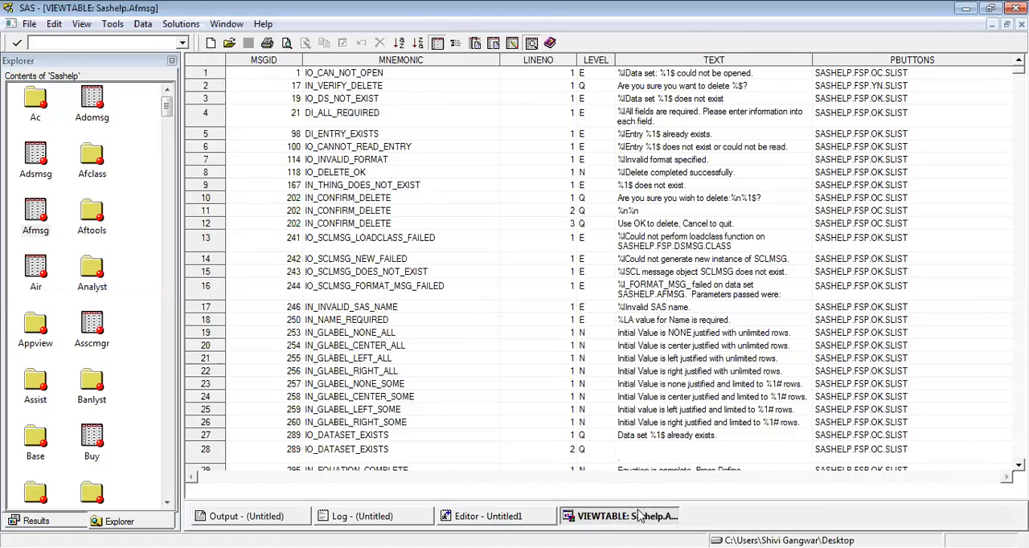
right_click(627, 515)
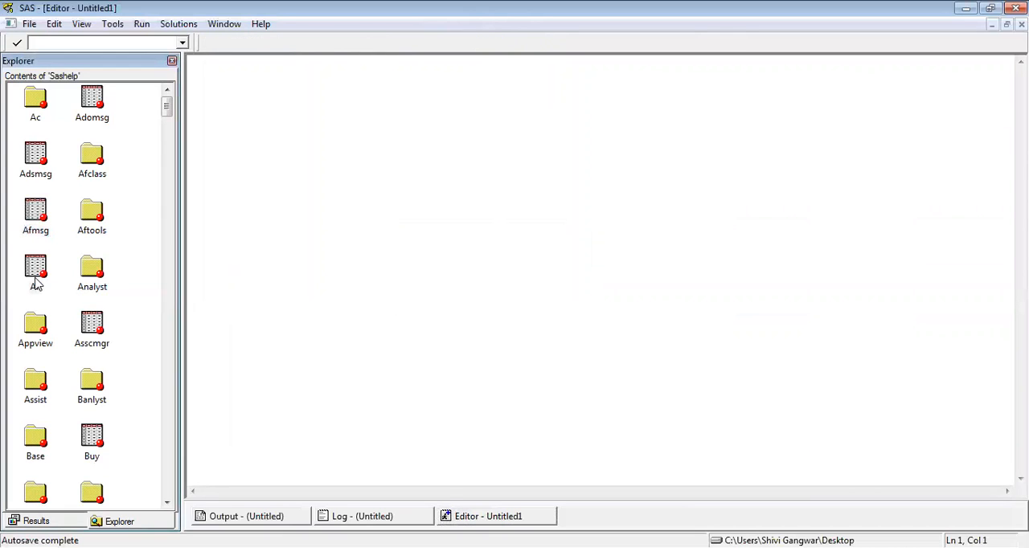
Step: Browse the Sashelp Air airline table in VIEWTABLE and pick the Adsmsg table next
double_click(35, 270)
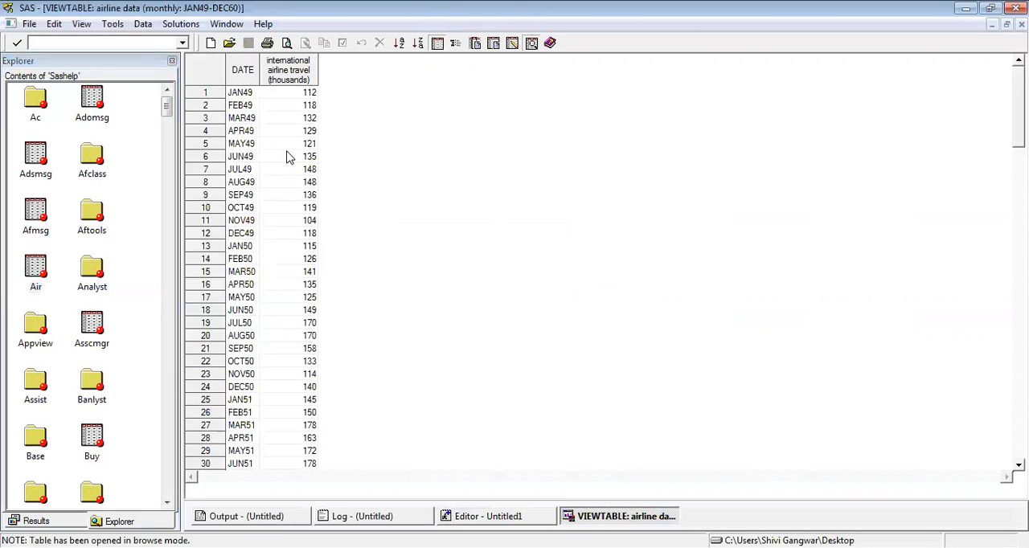
mouse_move(289, 131)
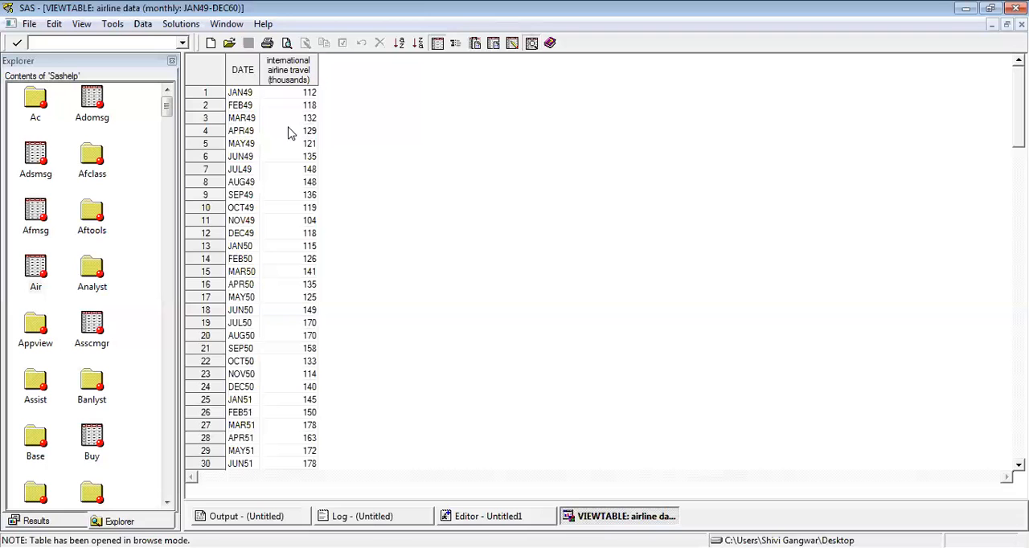
click(35, 153)
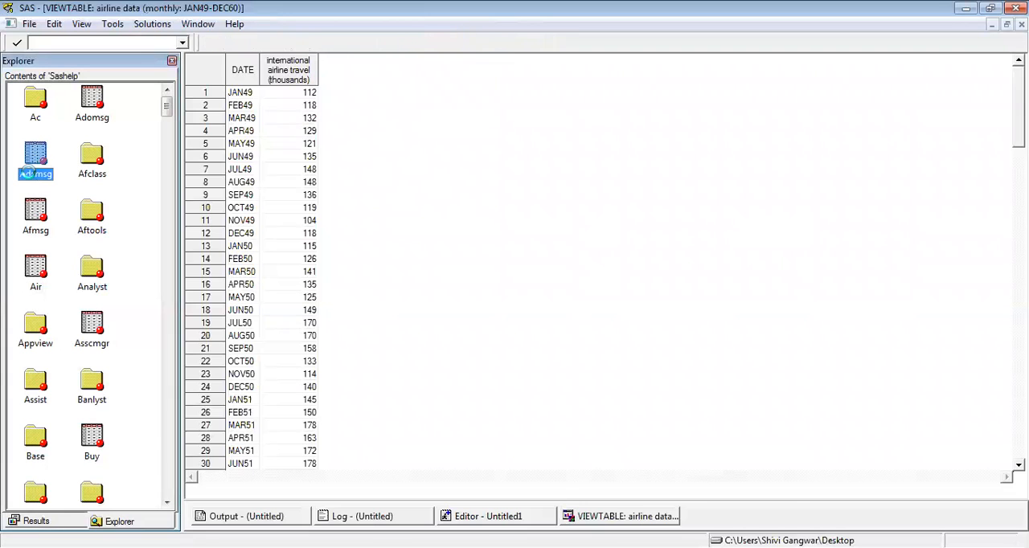
Step: Browse the Sashelp Adsmsg message table, then close both open table views
double_click(35, 153)
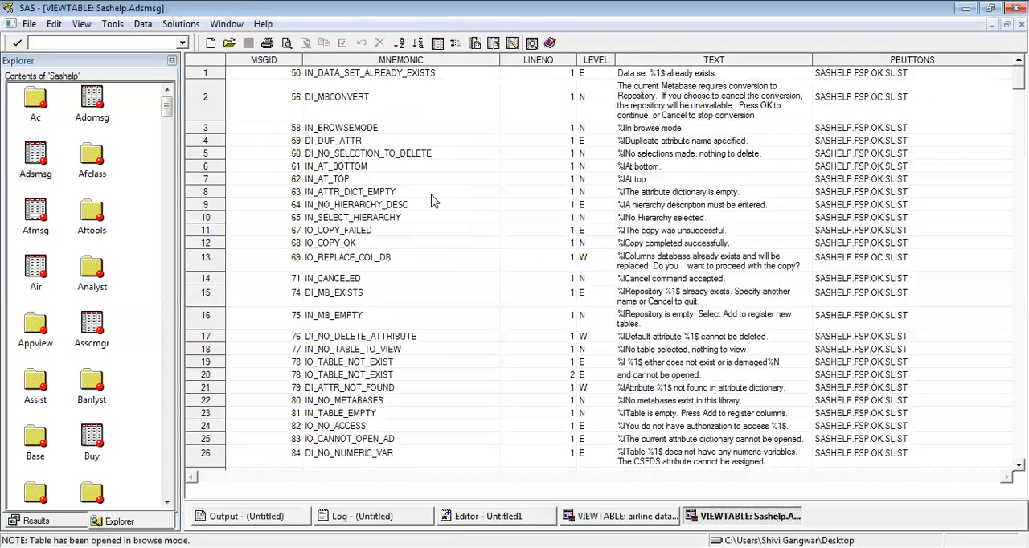
mouse_move(278, 84)
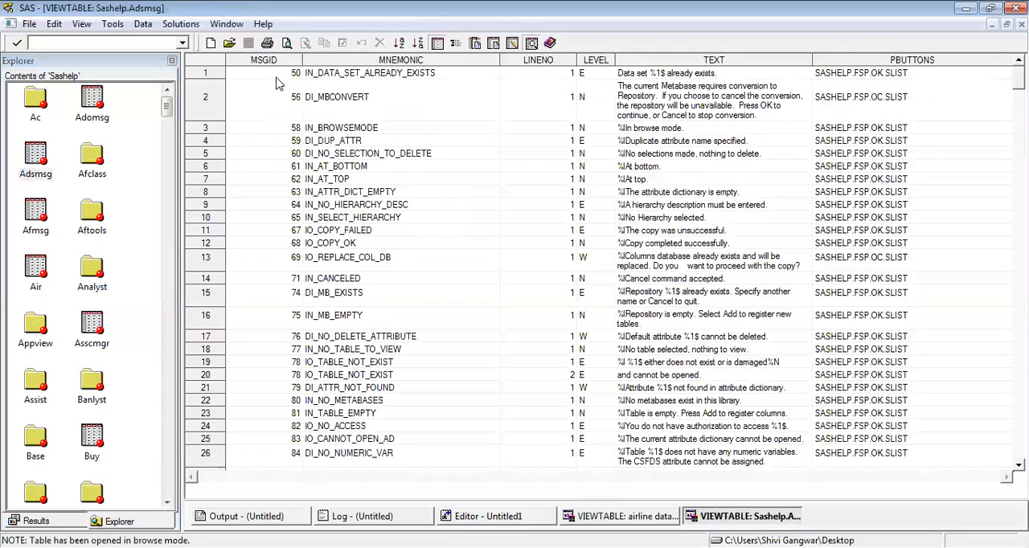
mouse_move(347, 225)
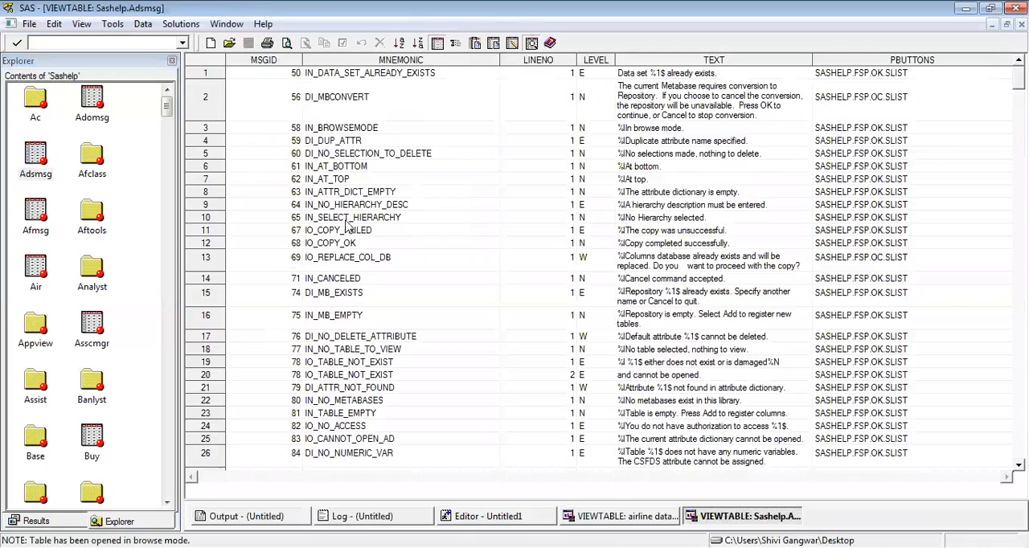
mouse_move(291, 231)
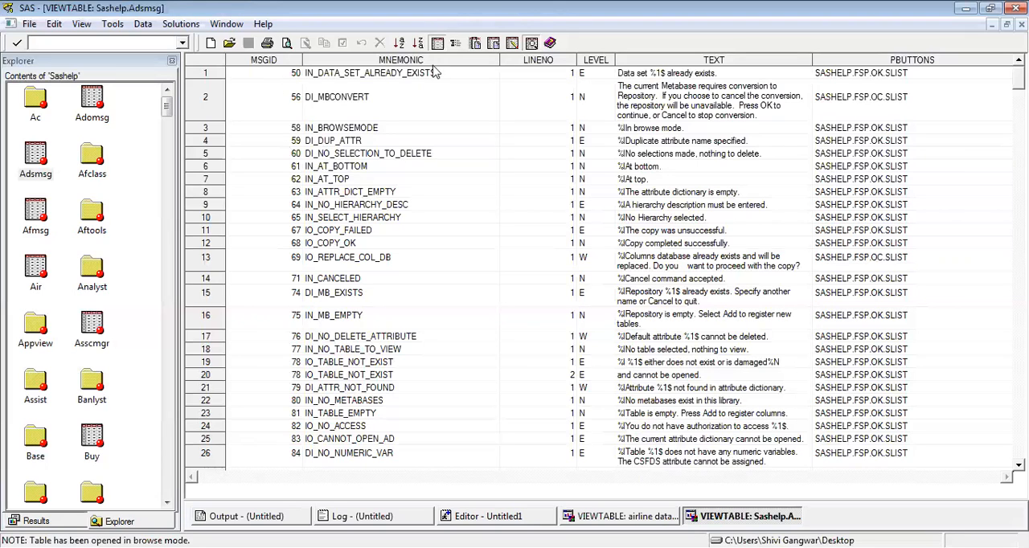
mouse_move(386, 207)
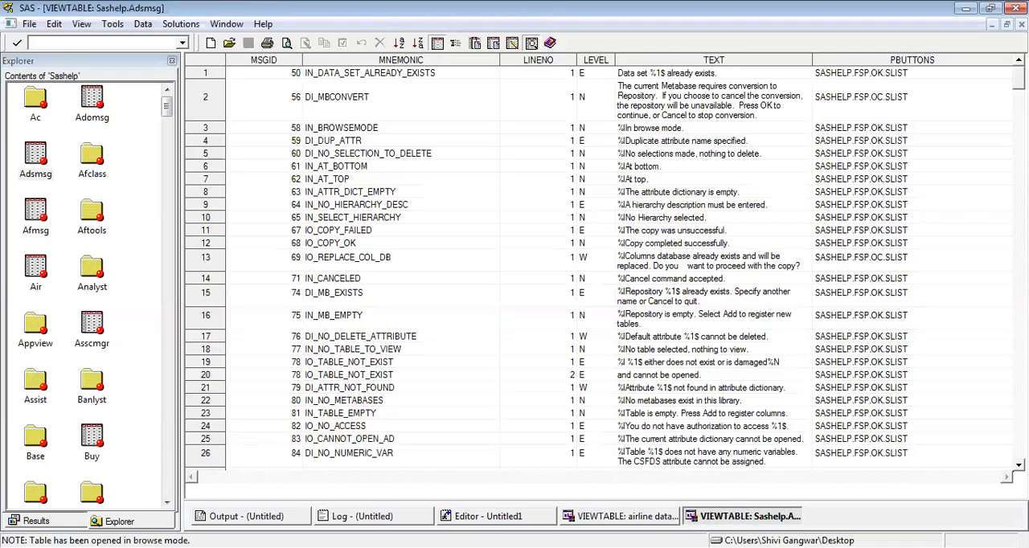
click(619, 516)
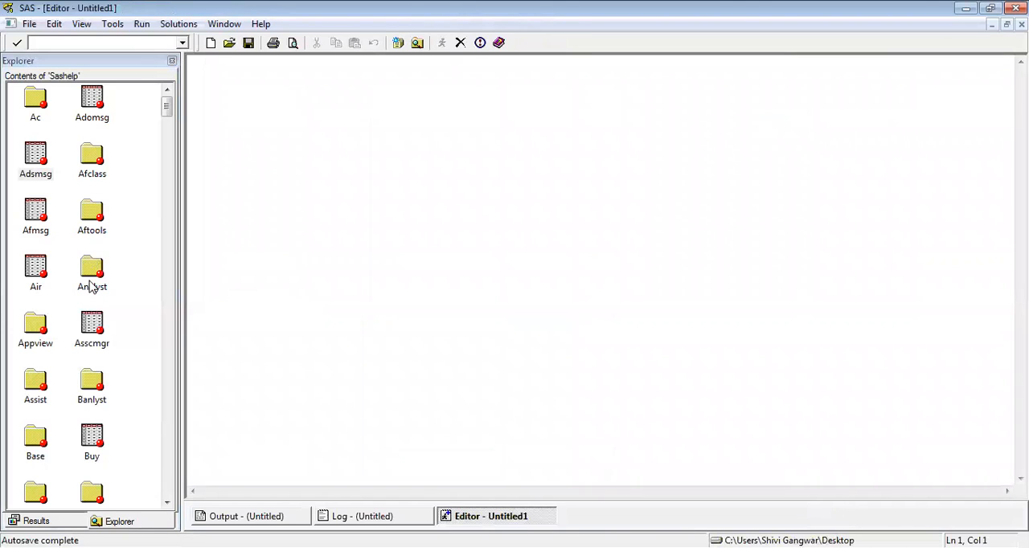
Step: Return the Explorer up one level to the active libraries list
click(36, 158)
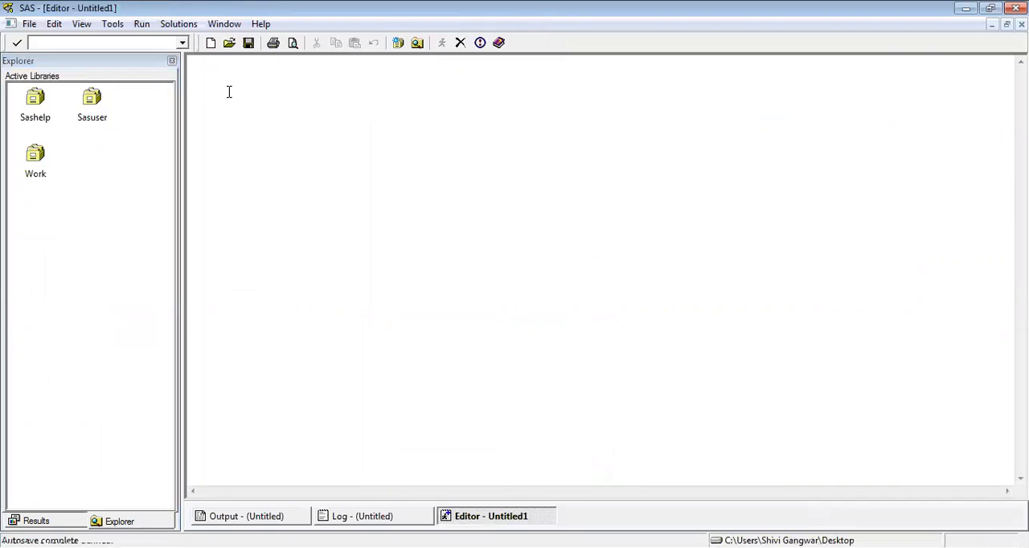
Step: Write the data step 'data temp; set sashelp.air; run;' in the editor, selecting and deselecting it
text(data)
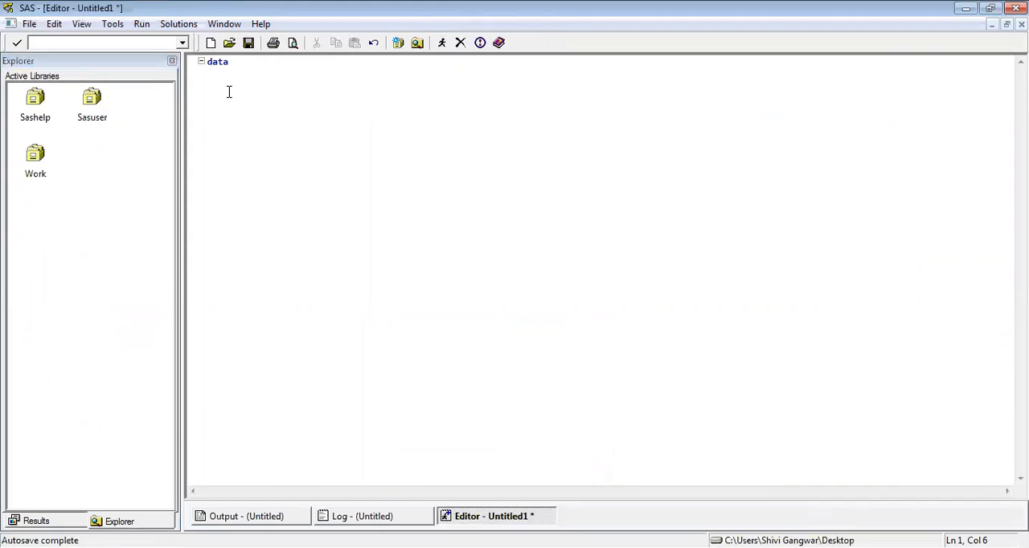
text(temp)
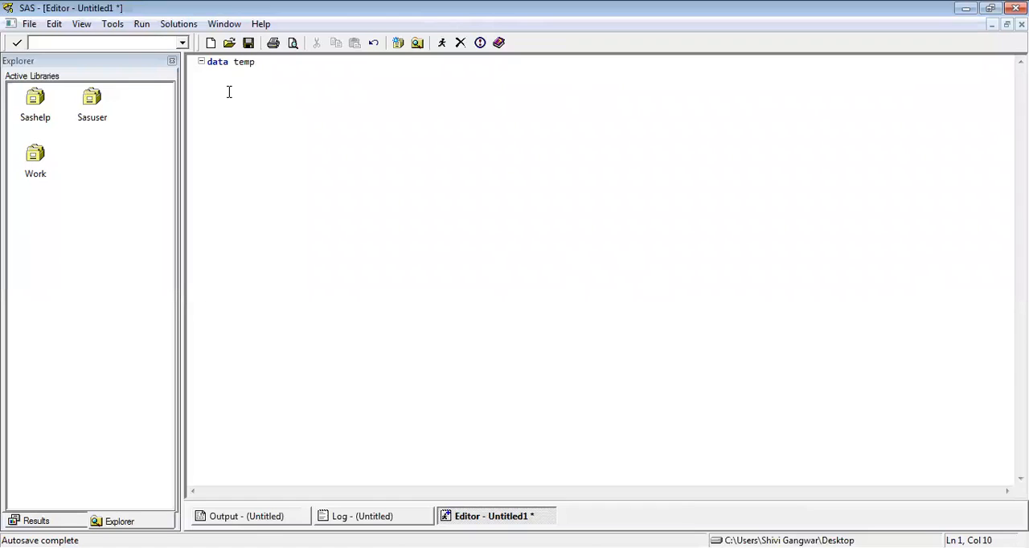
text(;)
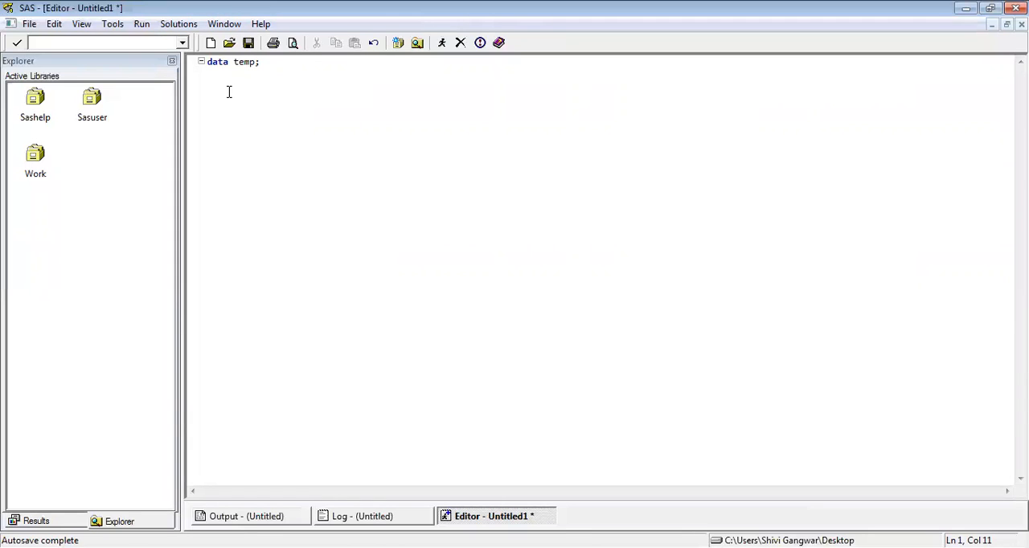
text(set s)
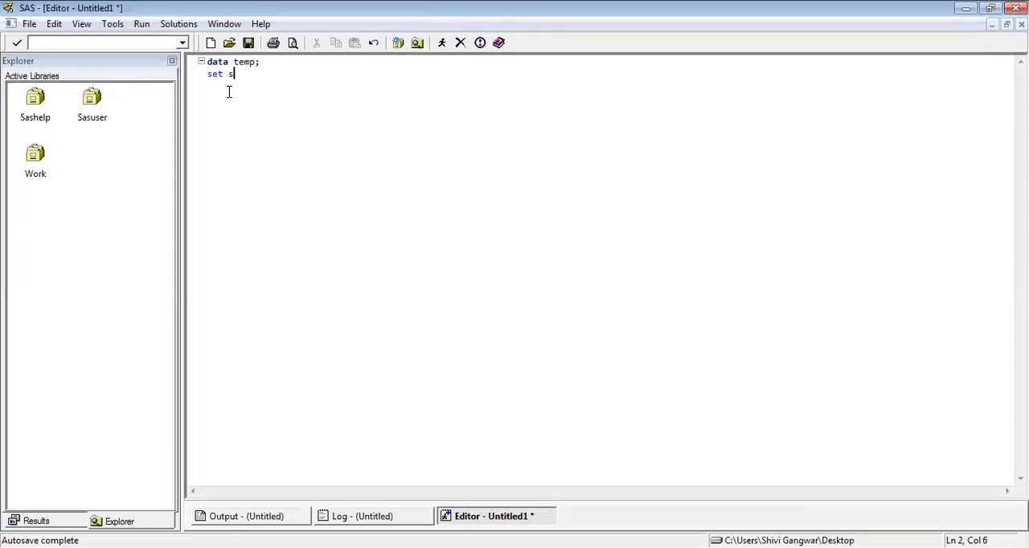
text(ashelp)
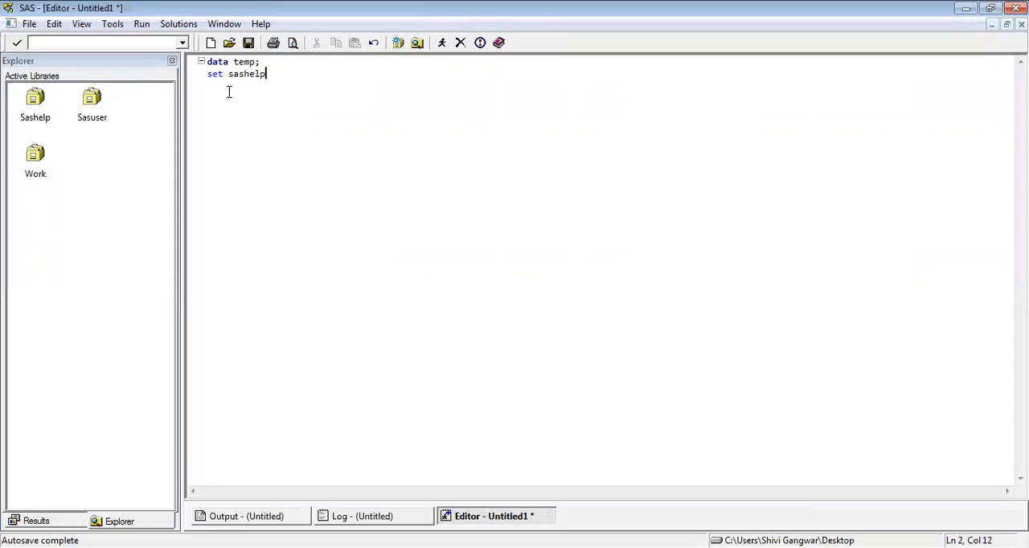
text(.air;)
text(run;)
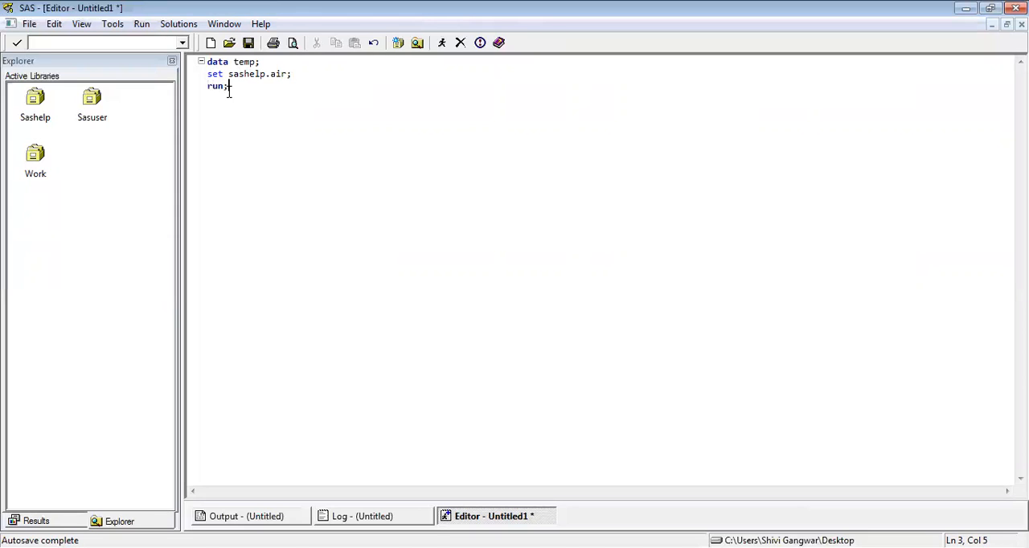
key(ctrl+a)
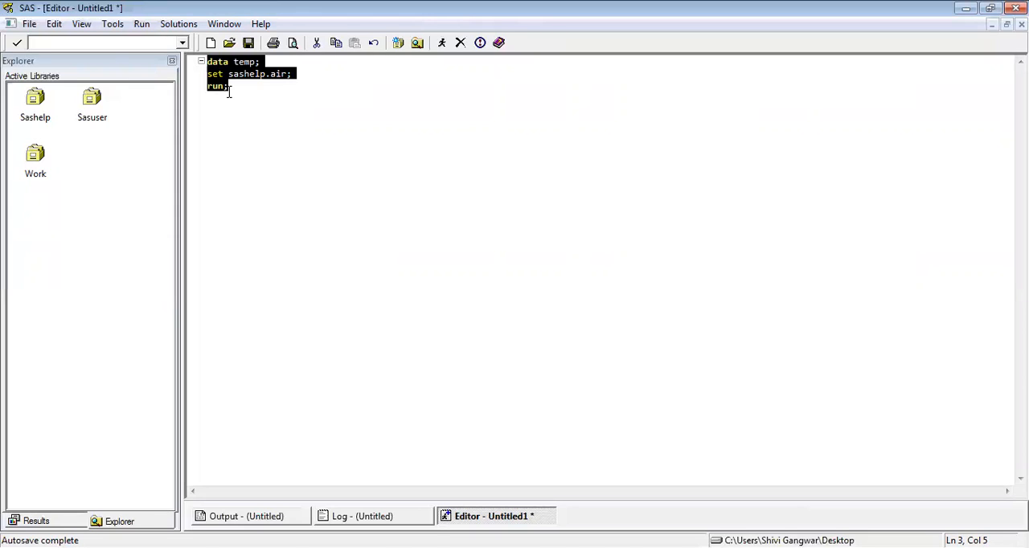
mouse_move(394, 145)
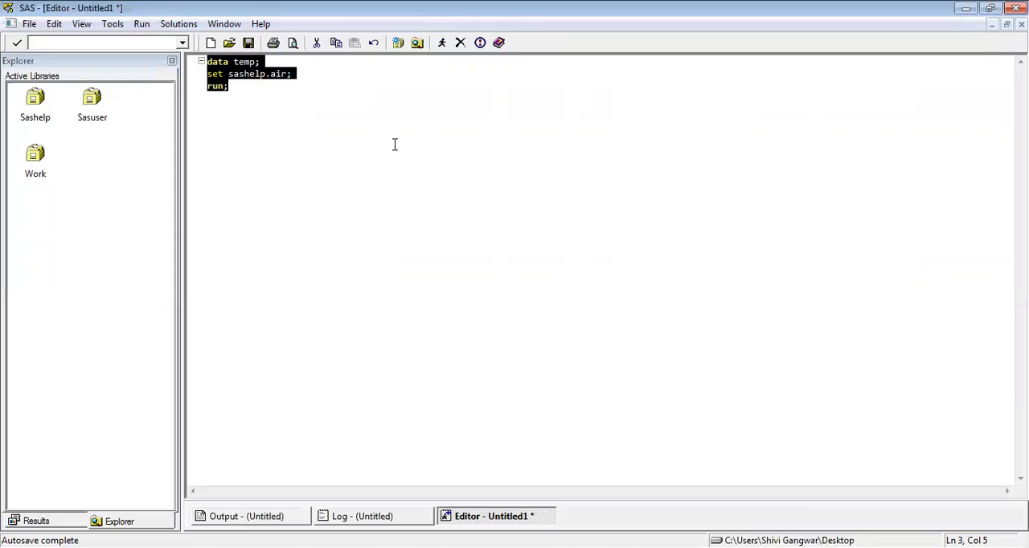
click(315, 132)
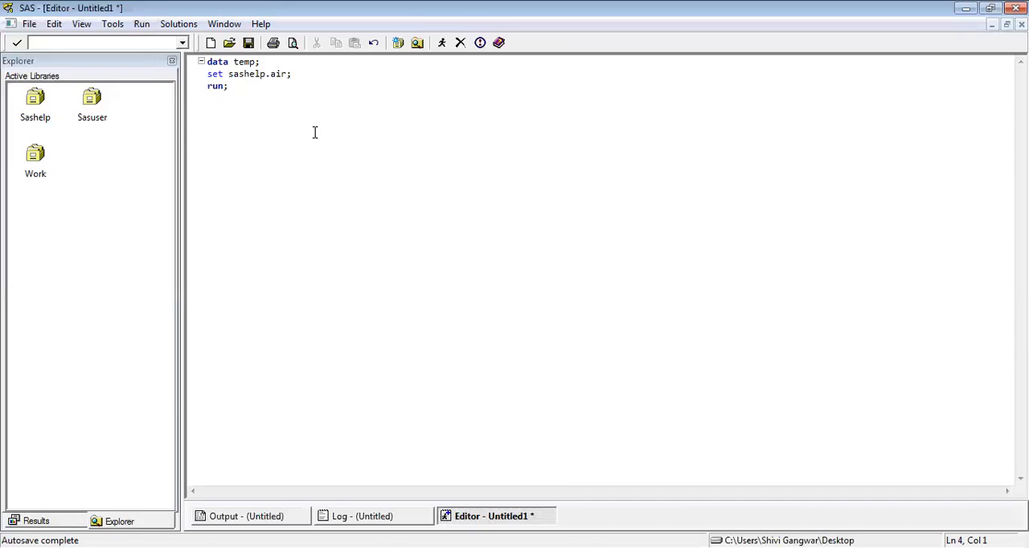
Step: Add 'proc print data=temp; run;' below the data step
text(proc p)
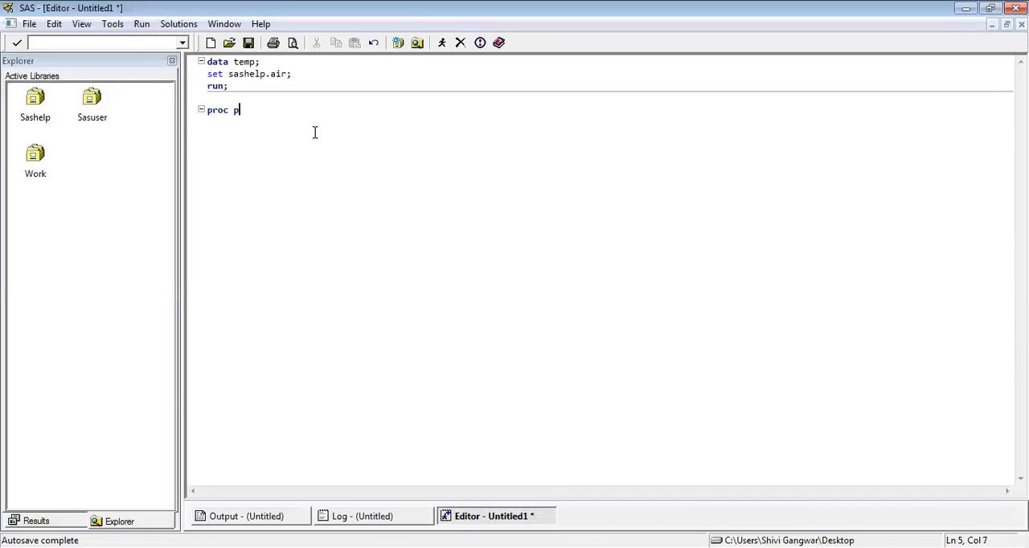
text(rint data)
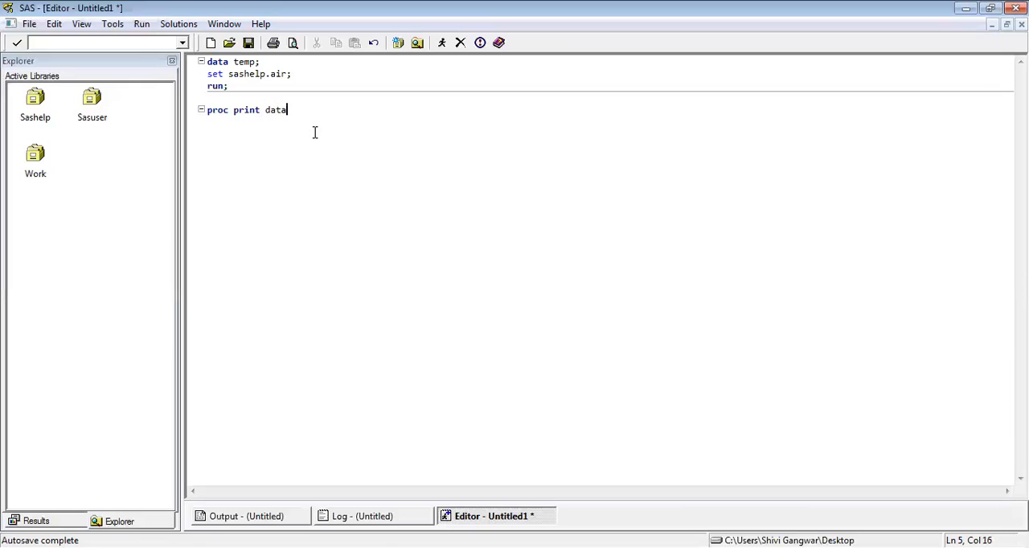
text(=temp;)
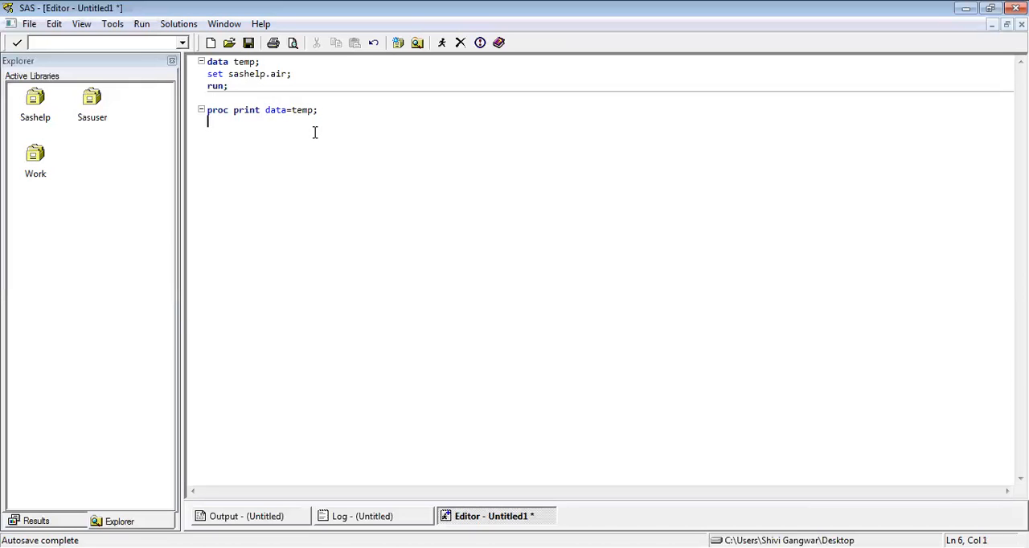
text(run;)
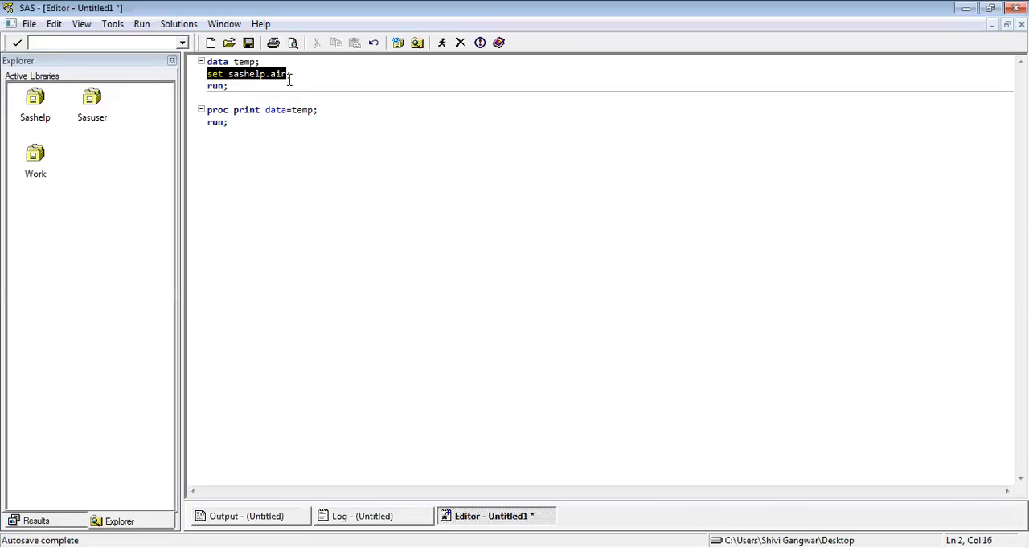
Step: Submit the program so Output lists temp's DATE and AIR observations from JAN49
click(228, 122)
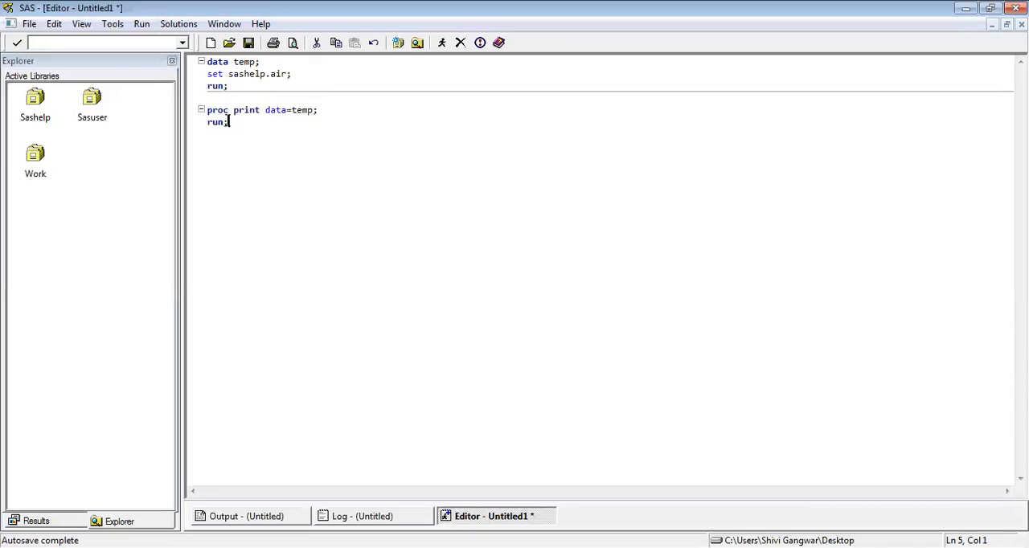
double_click(246, 109)
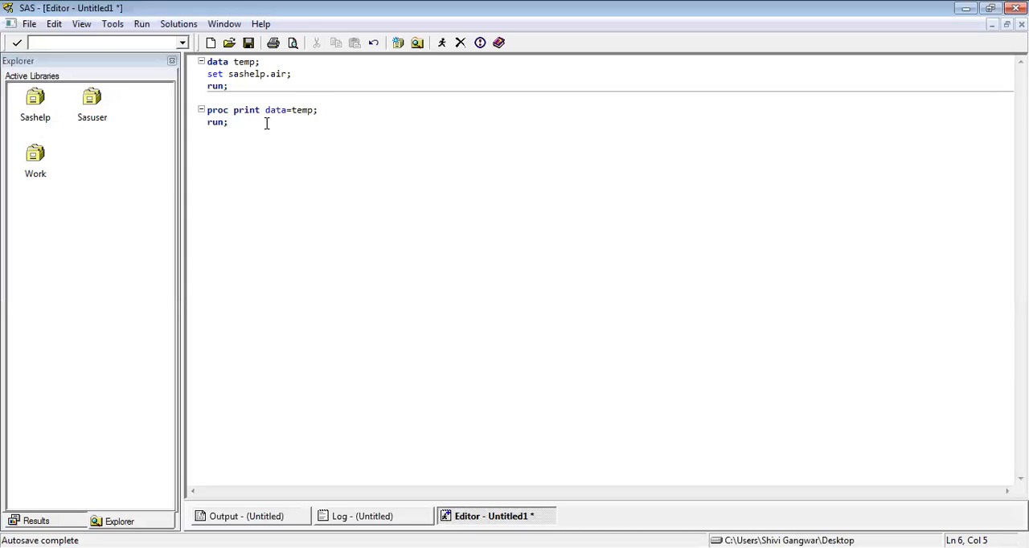
click(441, 42)
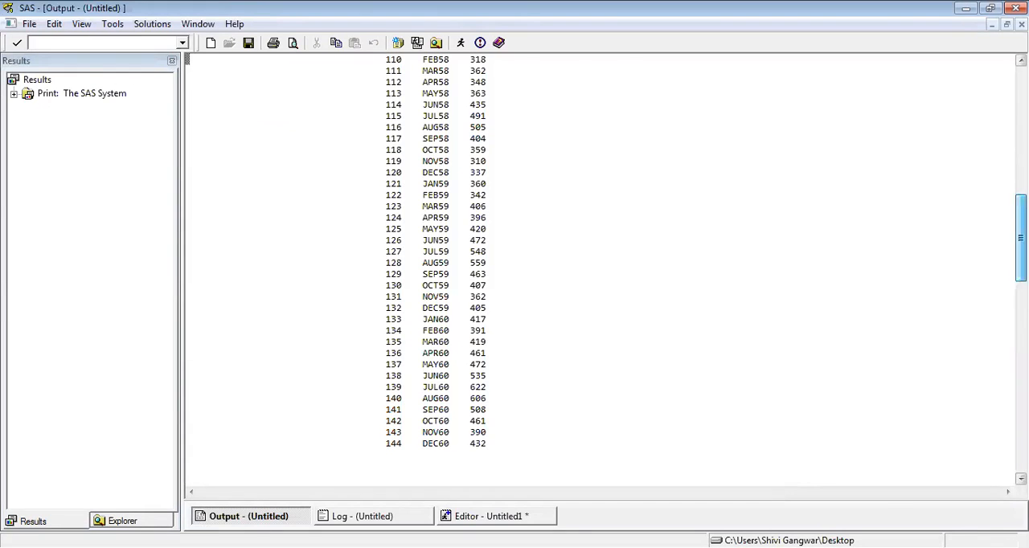
scroll(up, 3)
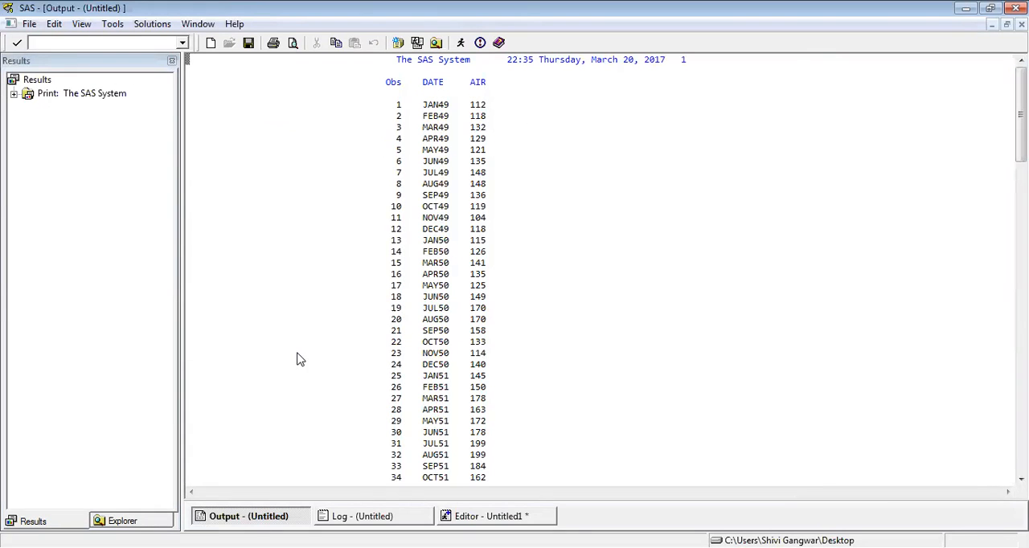
Step: View the Log and highlight the note on 144 observations read into WORK.TEMP
click(363, 516)
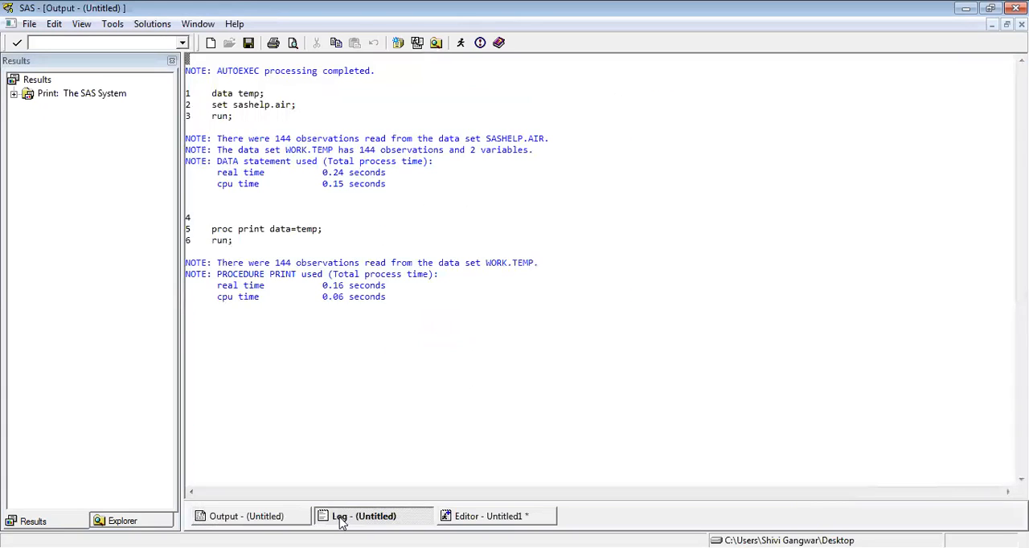
click(363, 516)
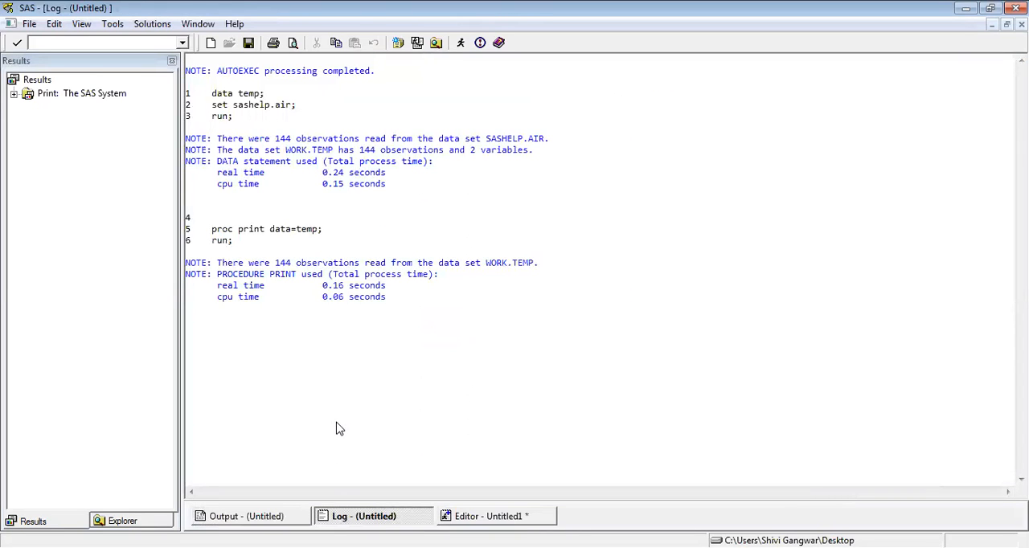
mouse_move(312, 148)
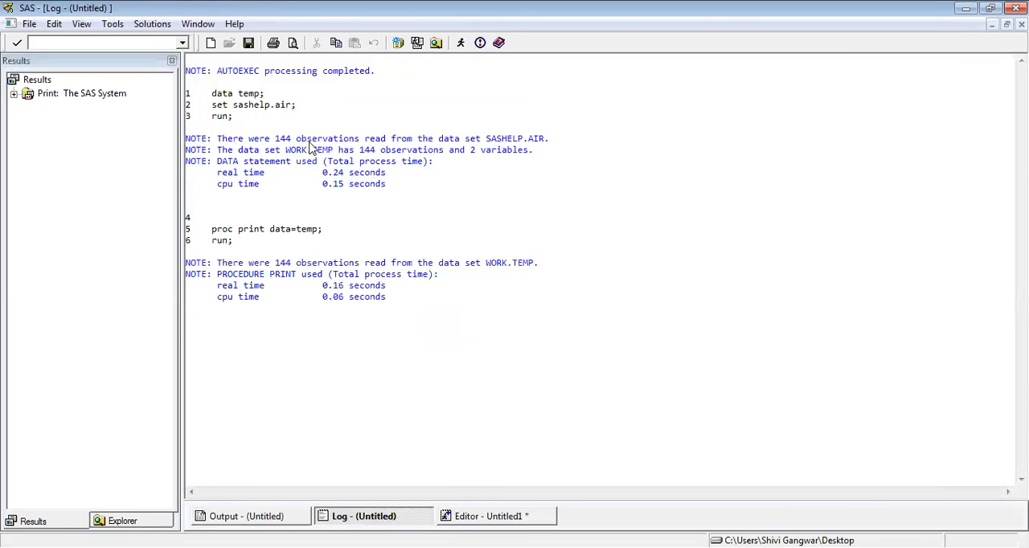
mouse_move(458, 148)
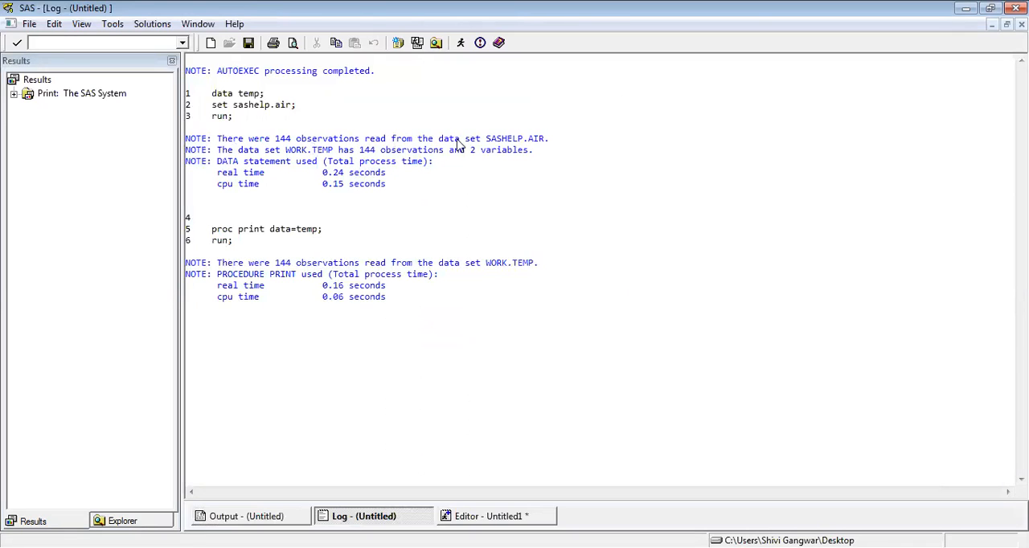
mouse_move(295, 161)
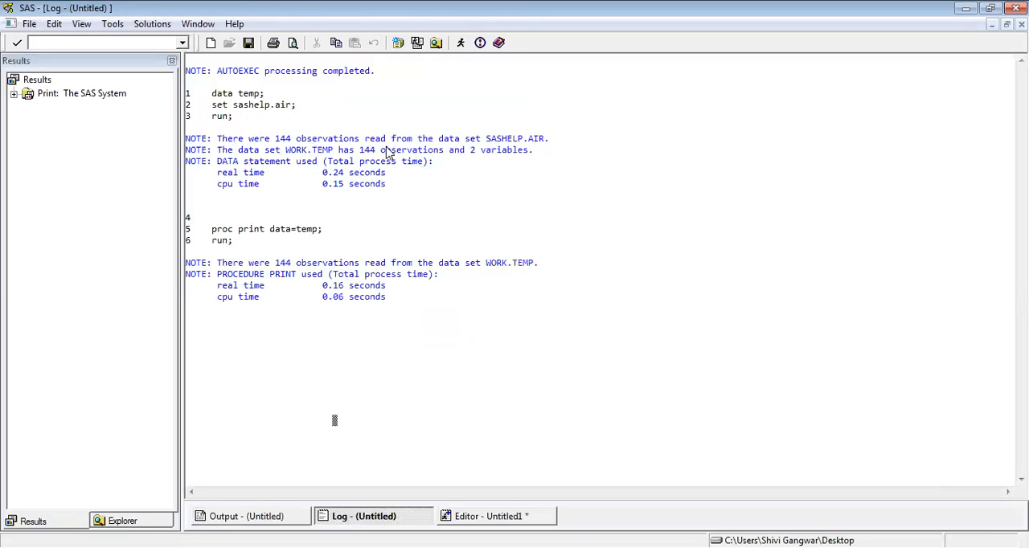
mouse_move(334, 178)
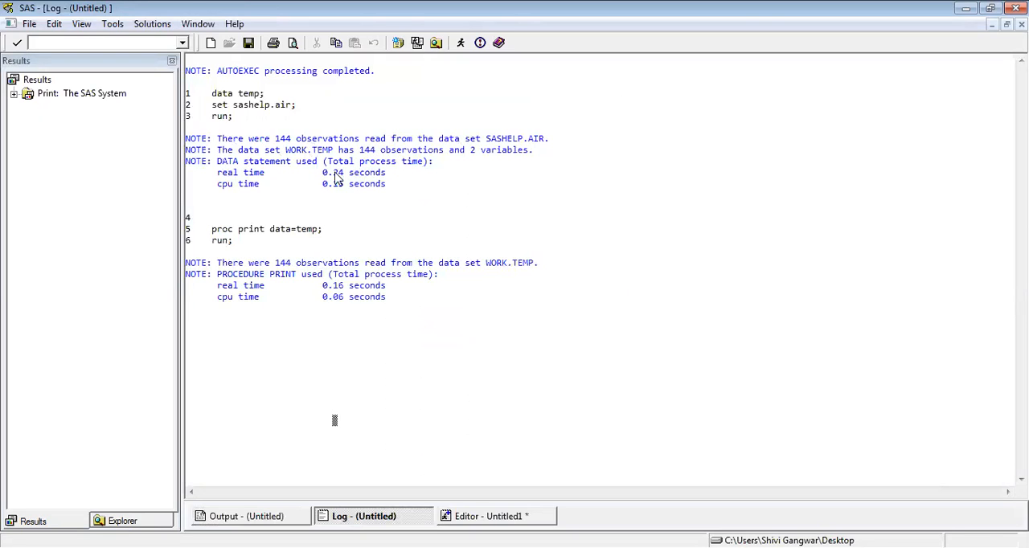
mouse_move(276, 257)
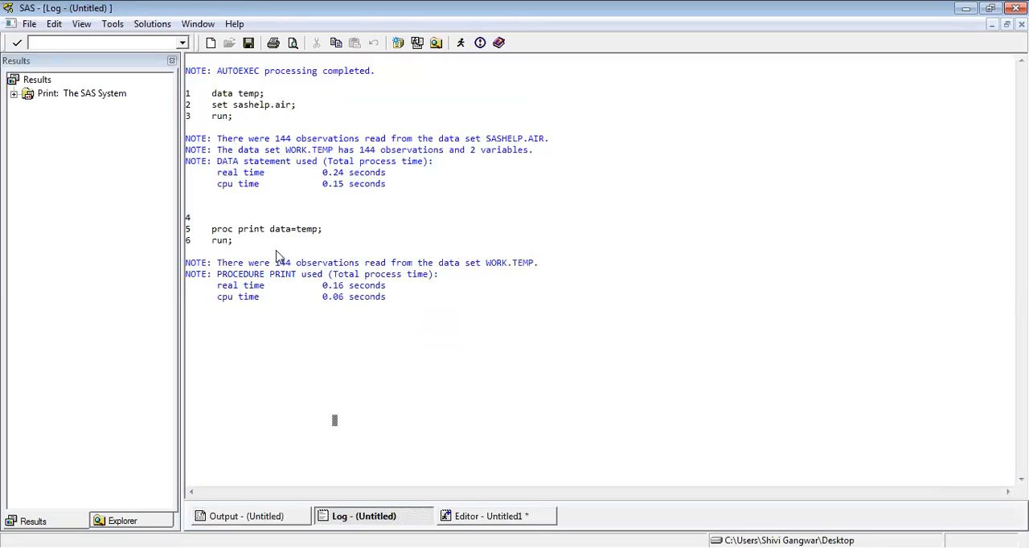
drag(257, 264, 476, 264)
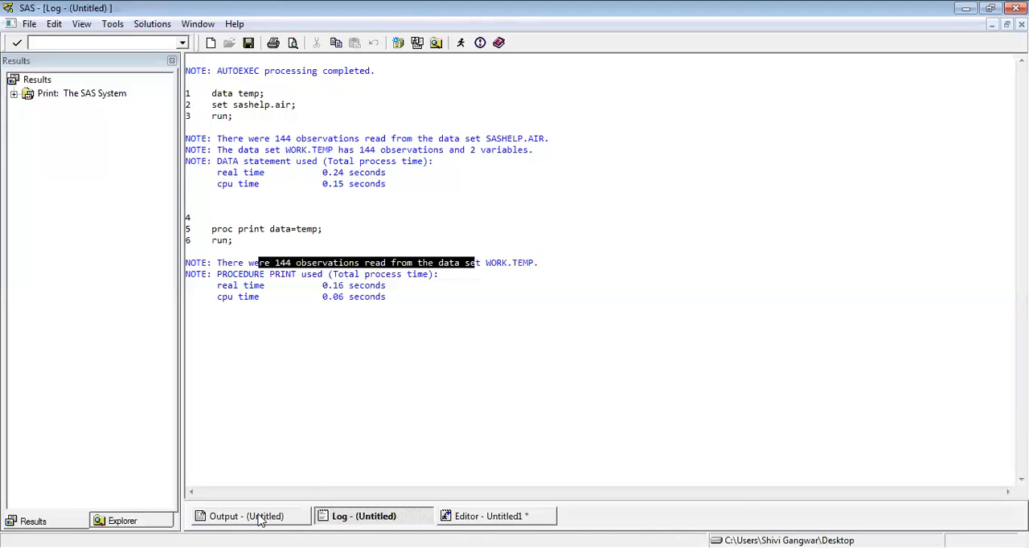
Step: Switch via Output back to the Editor holding the data step and proc print, with code deselected
click(244, 517)
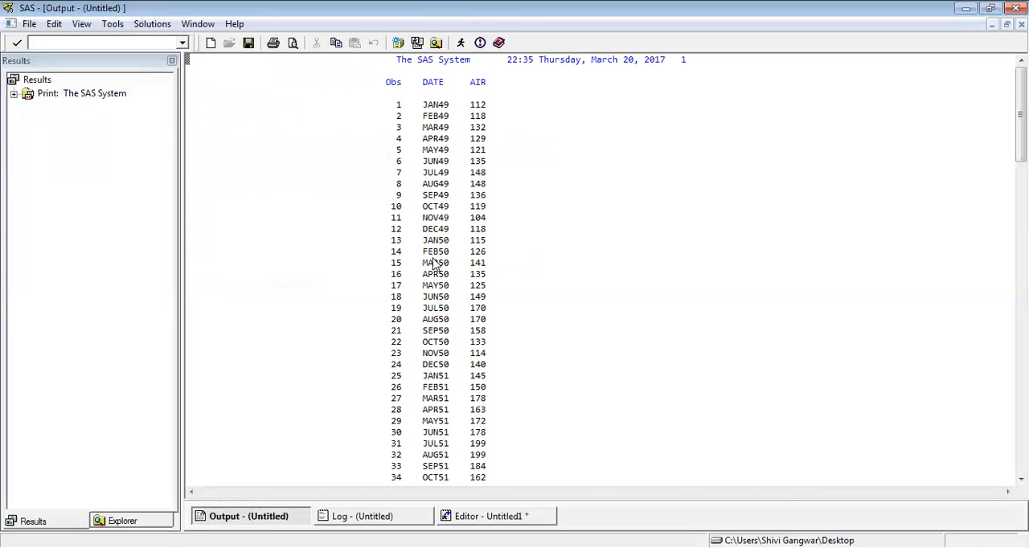
click(496, 517)
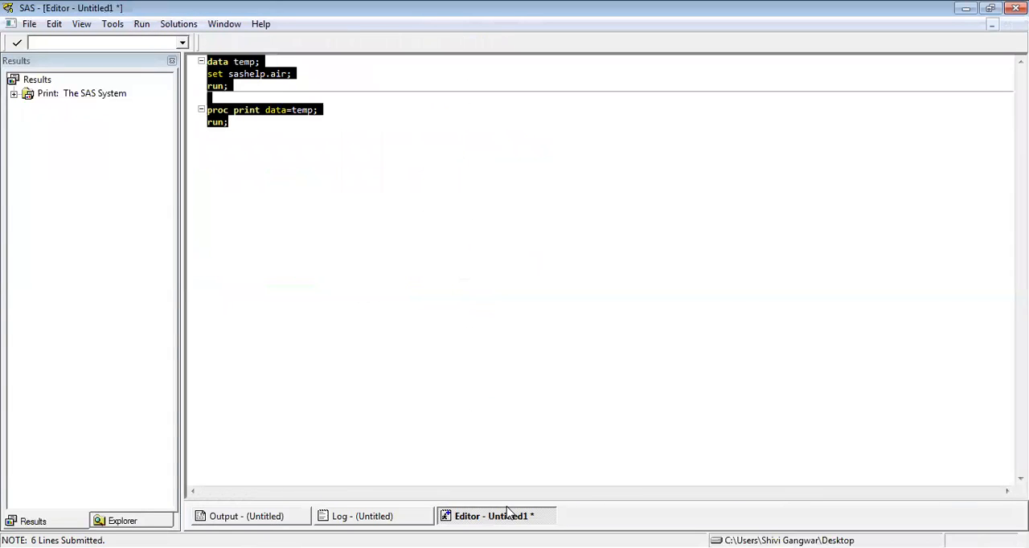
click(312, 206)
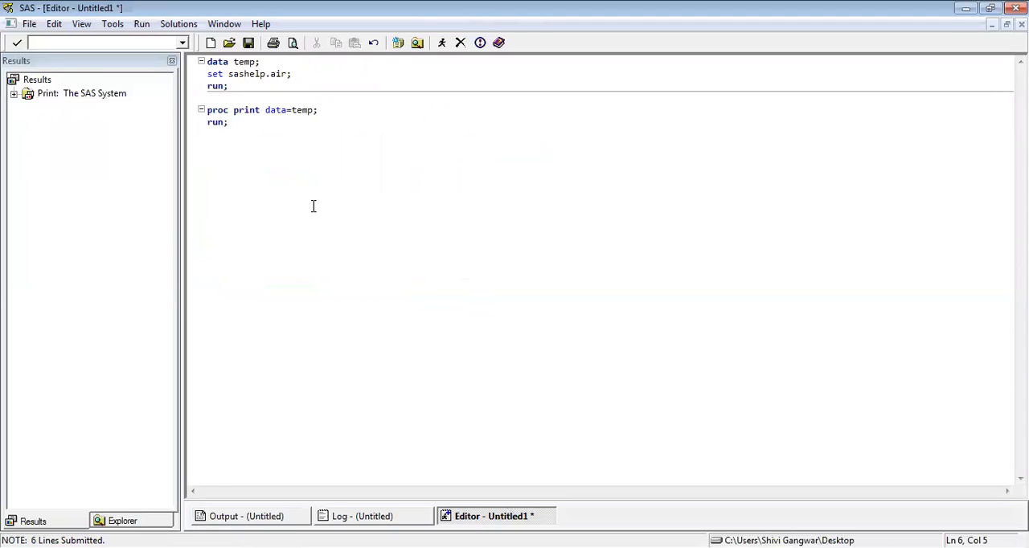
mouse_move(32, 496)
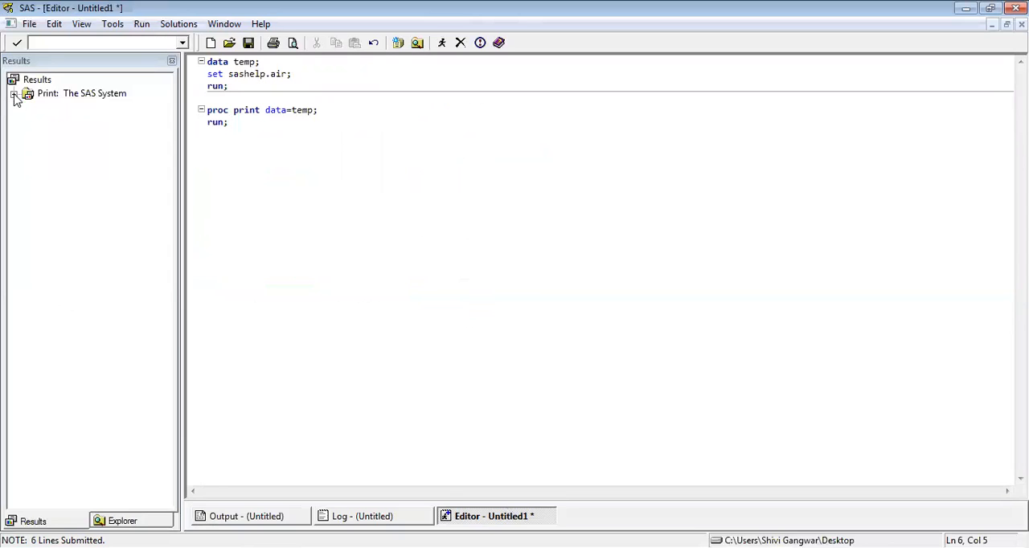
Step: Expand Print: The SAS System in Results and reopen the Data Set WORK.TEMP listing in Output
click(15, 93)
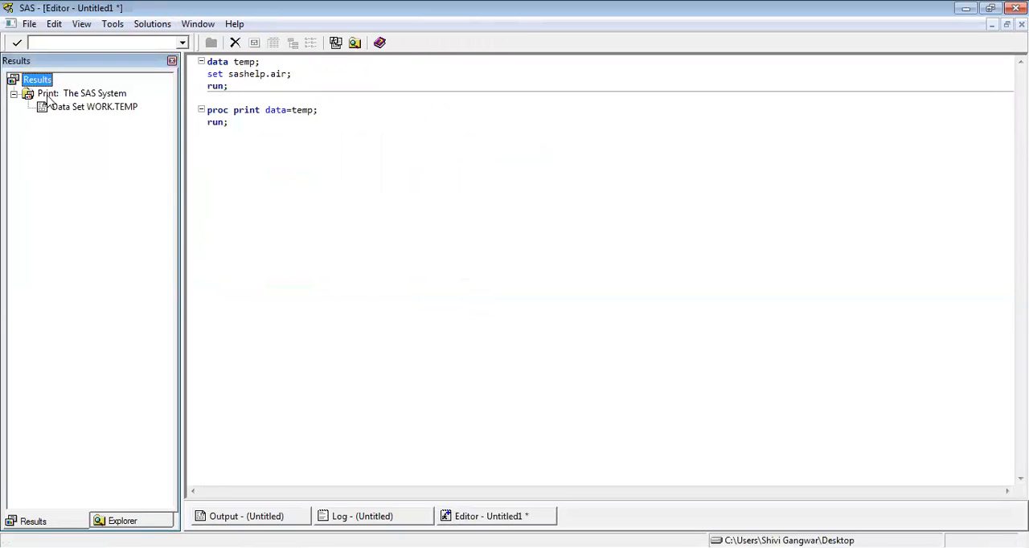
click(93, 106)
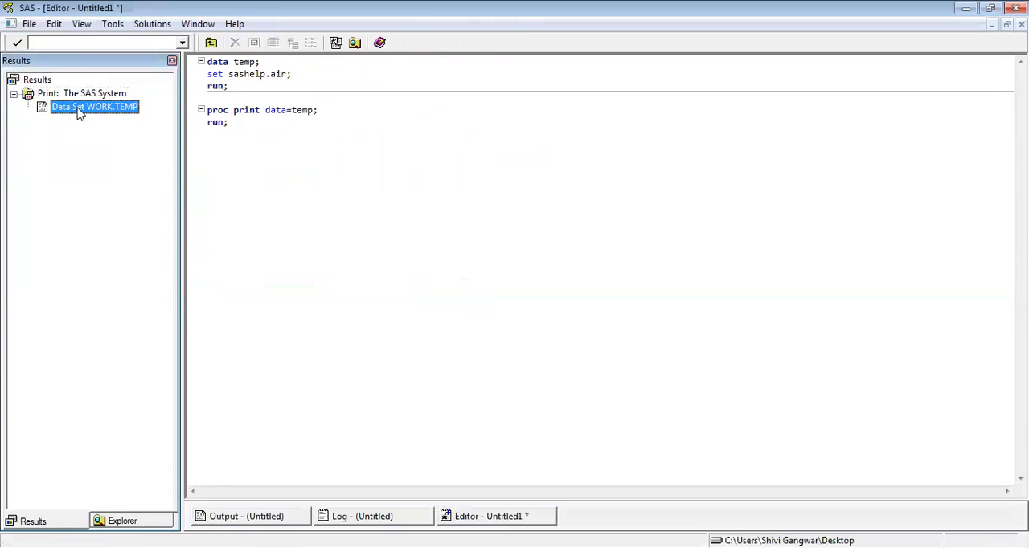
double_click(93, 106)
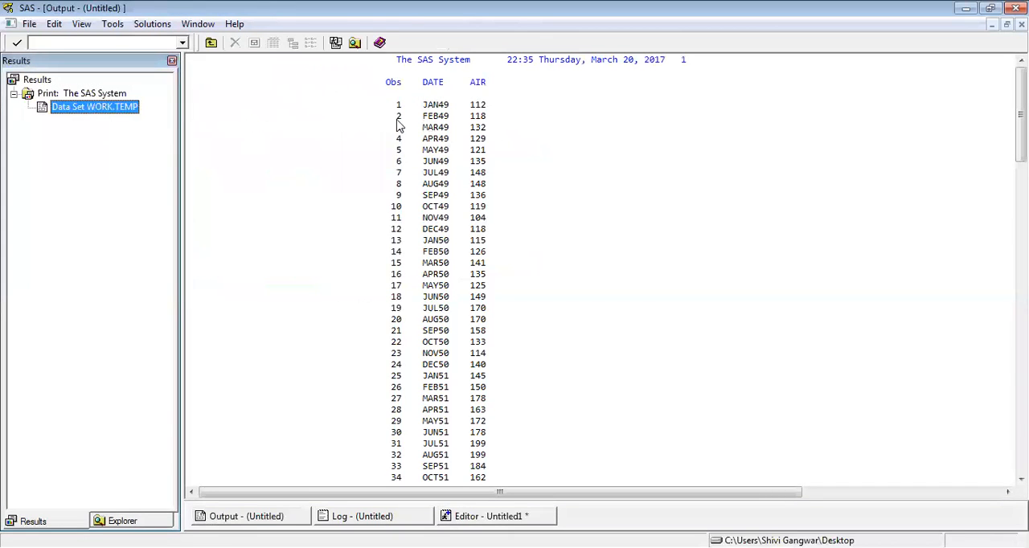
mouse_move(337, 226)
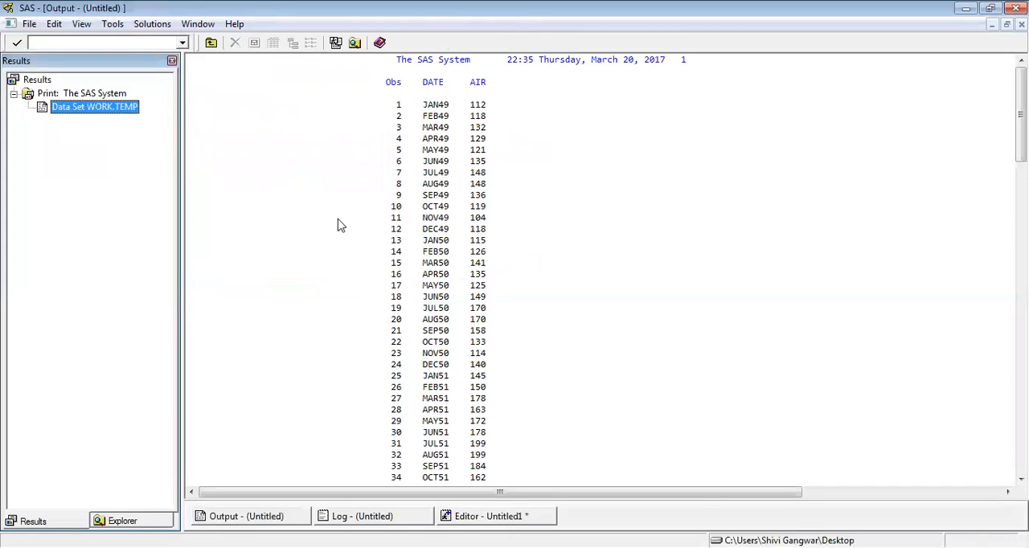
mouse_move(450, 241)
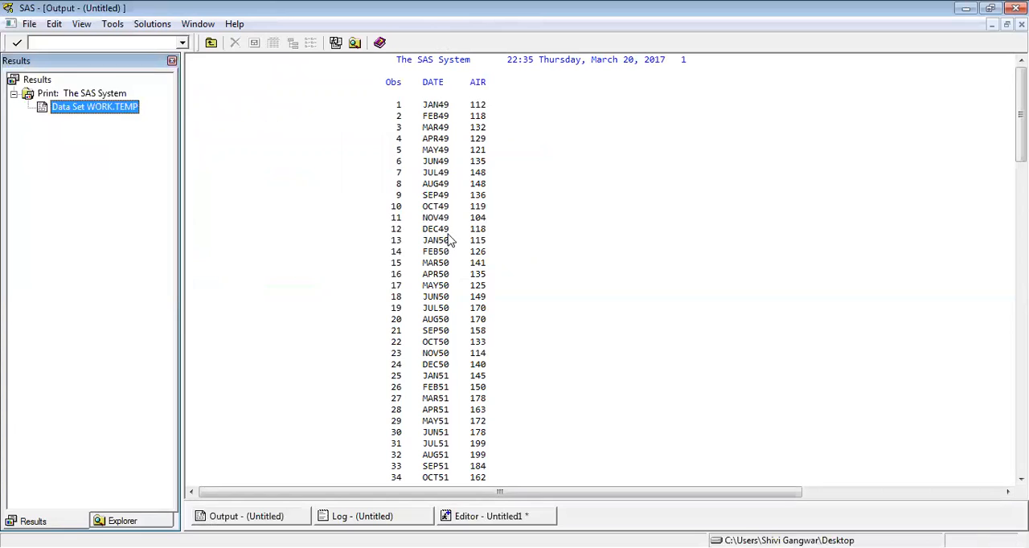